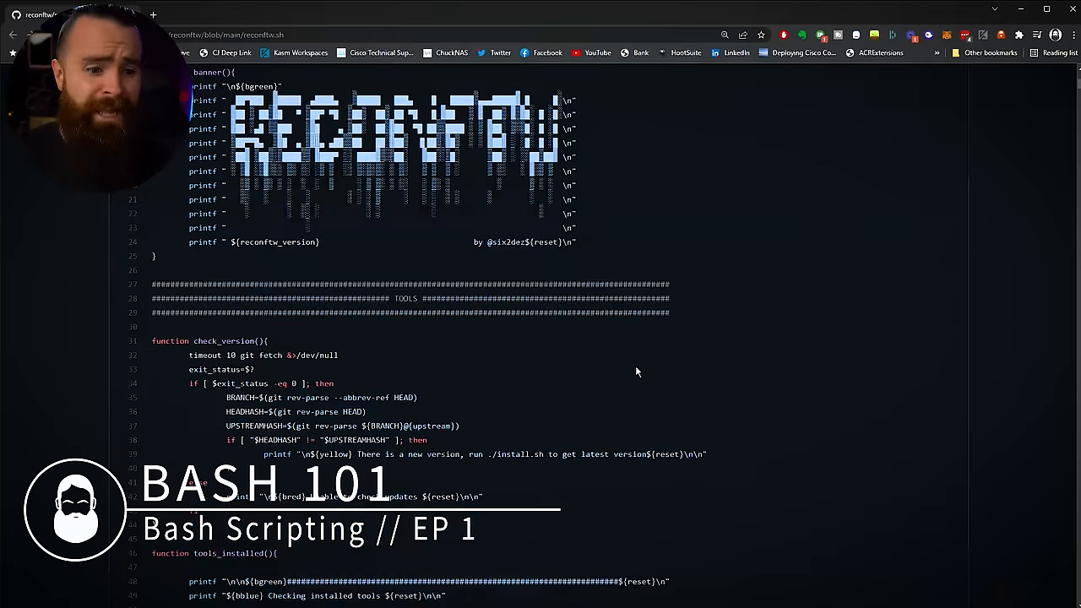
Enter note text about interacting with the Linux OS at the prompt.
{"action": "scroll", "scroll_direction": "down", "scroll_amount": 3}
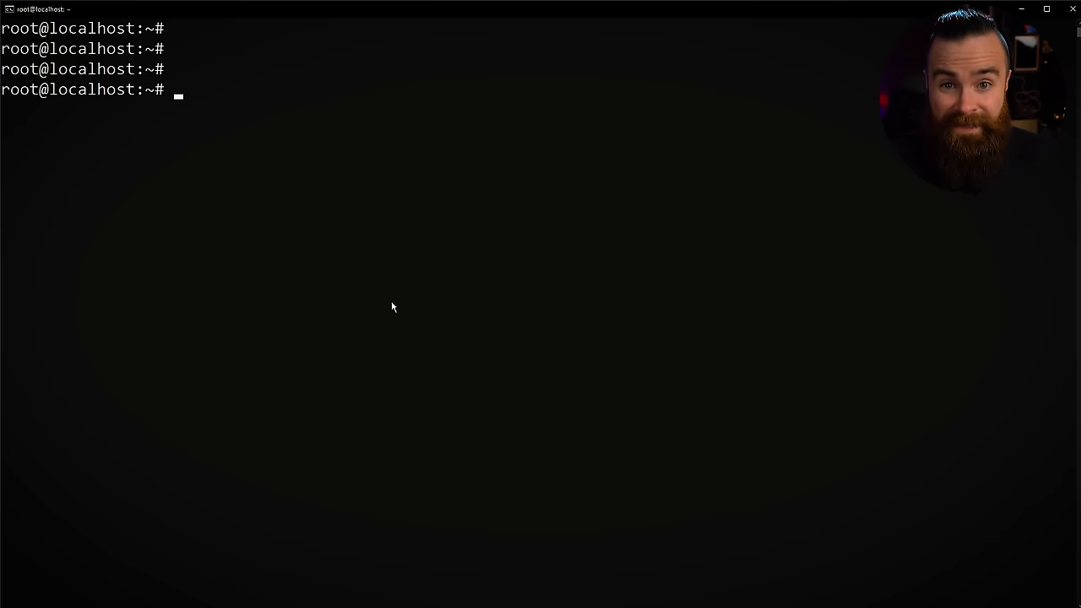
{"action": "type", "text": "it's how we interact with the linux os"}
{"action": "type", "text": "hac"}
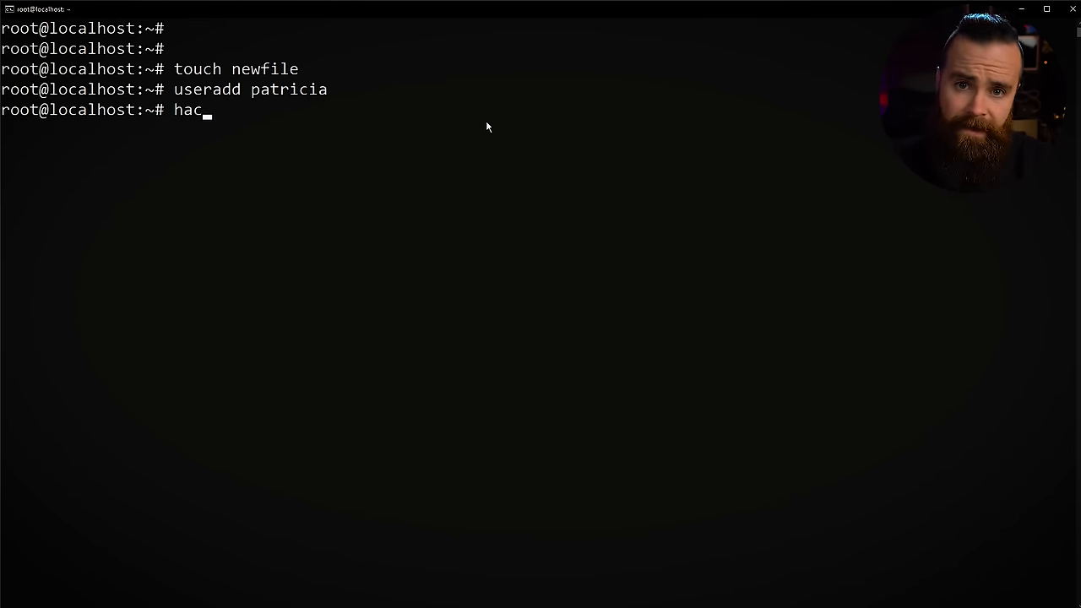
{"action": "type", "text": "k"}
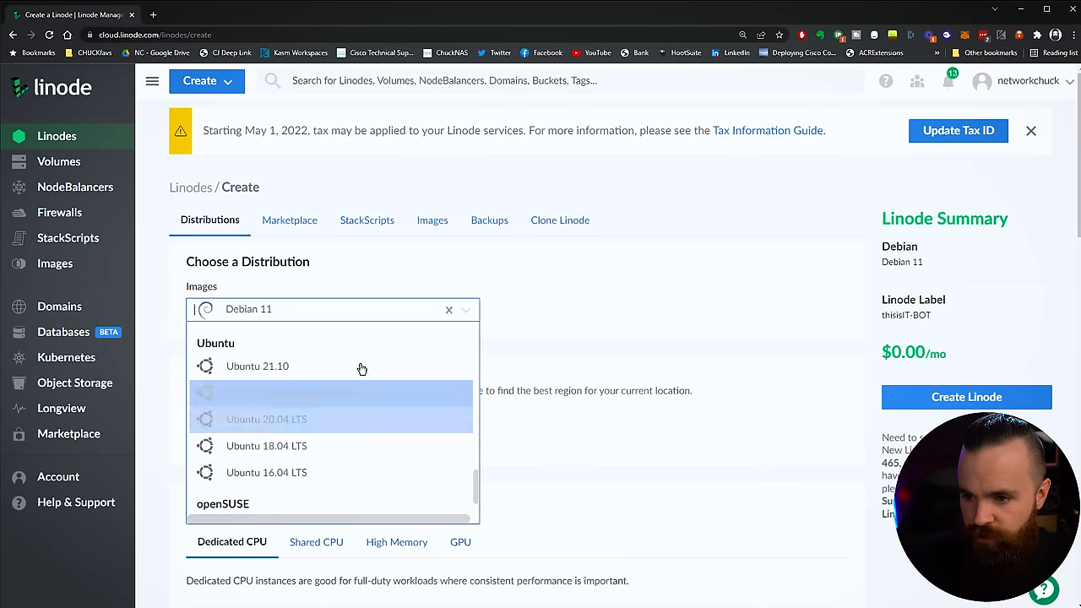
Pick Ubuntu 21.10, Dallas TX region and the Nanode 1 GB shared plan, then label the server.
{"action": "left_click", "coordinate": [256, 365]}
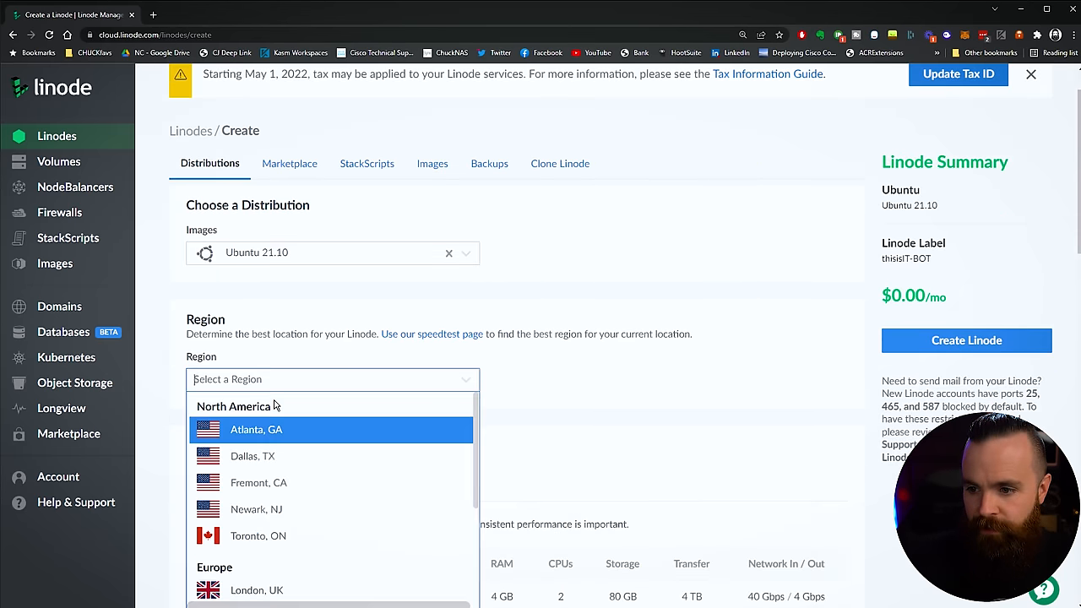
{"action": "left_click", "coordinate": [252, 456]}
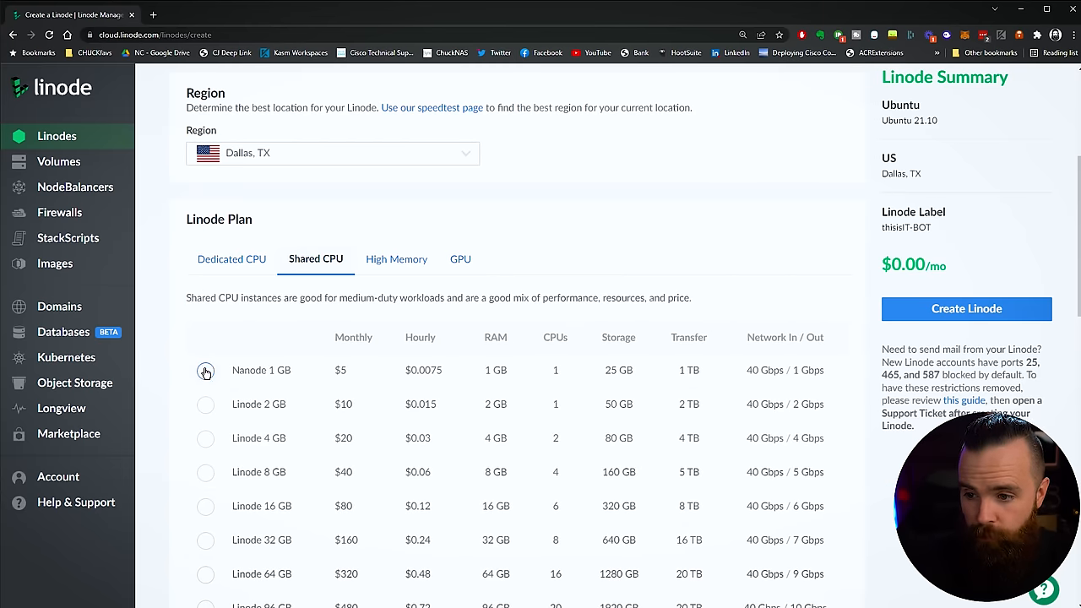
{"action": "left_click", "coordinate": [205, 369]}
{"action": "type", "text": "mybashlab"}
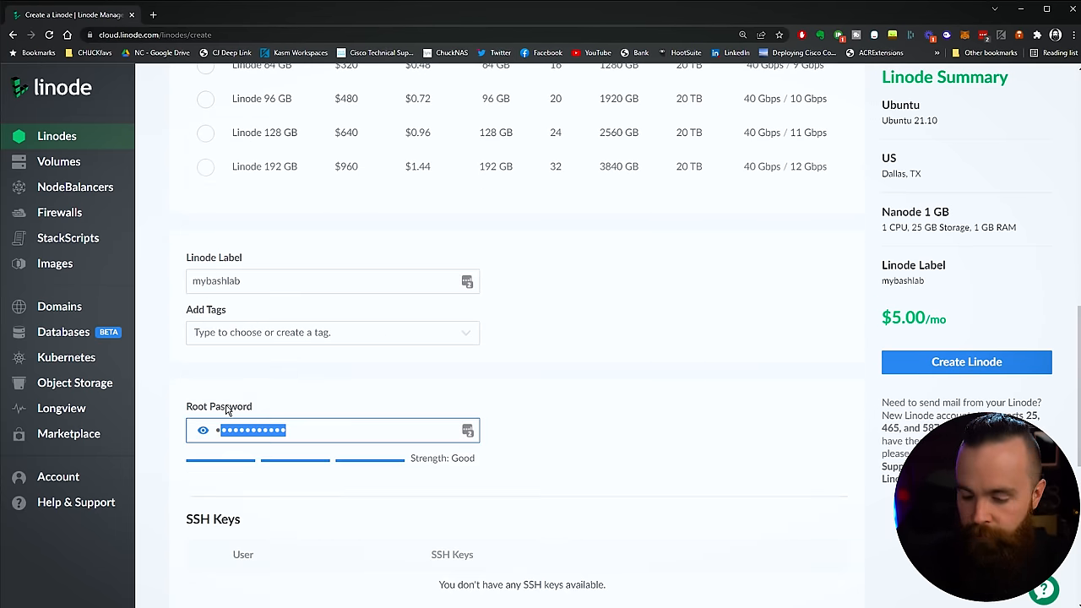
{"action": "left_click", "coordinate": [966, 361]}
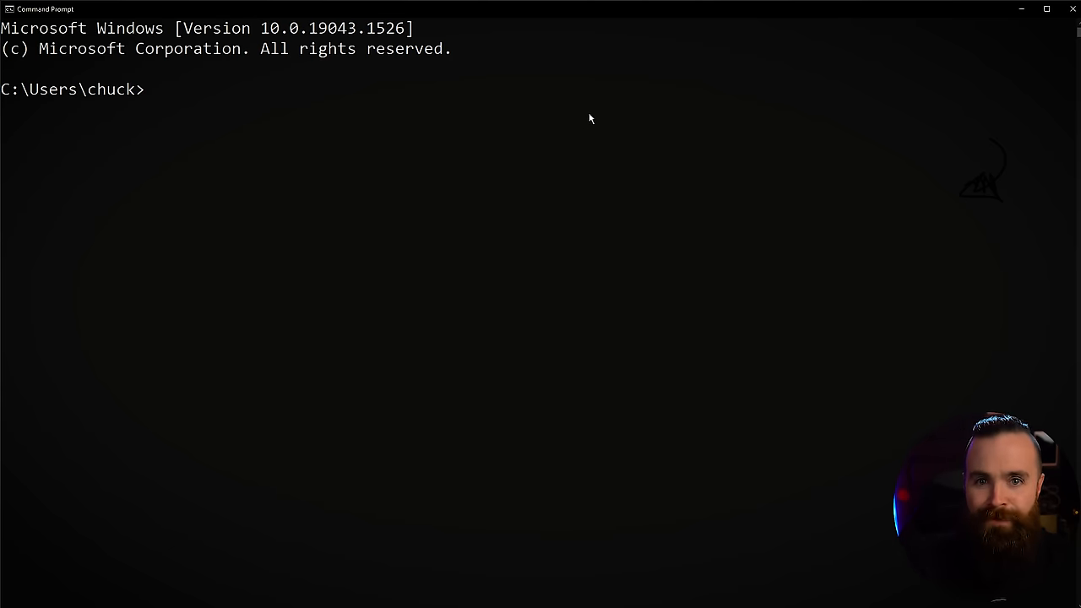
Focus the new Command Prompt window so it is ready for commands.
{"action": "left_click", "coordinate": [591, 110]}
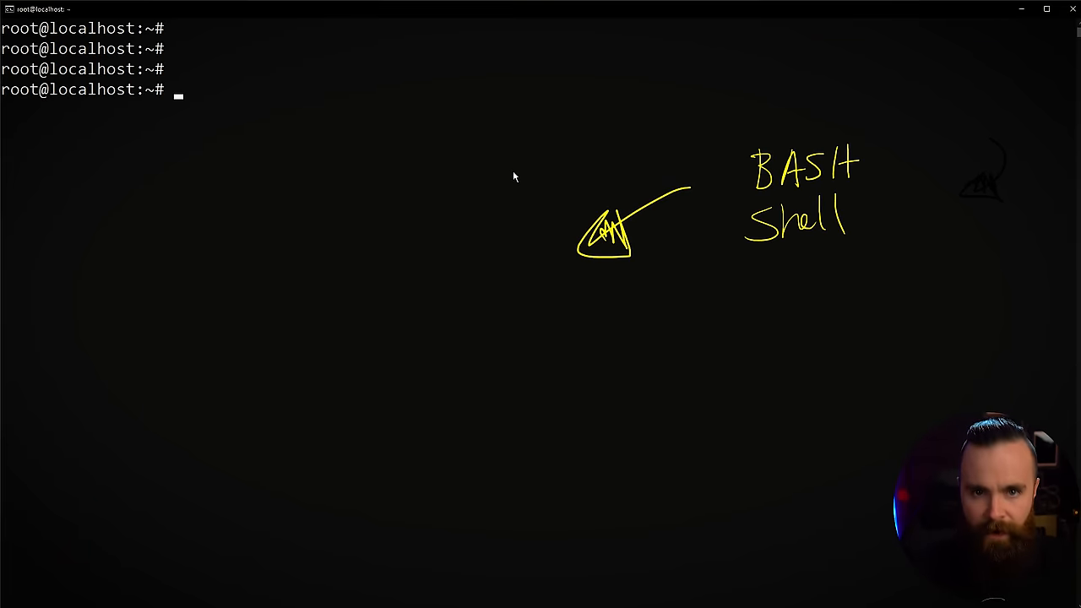
Run which $SHELL to confirm the session shell is /bin/bash.
{"action": "type", "text": "w"}
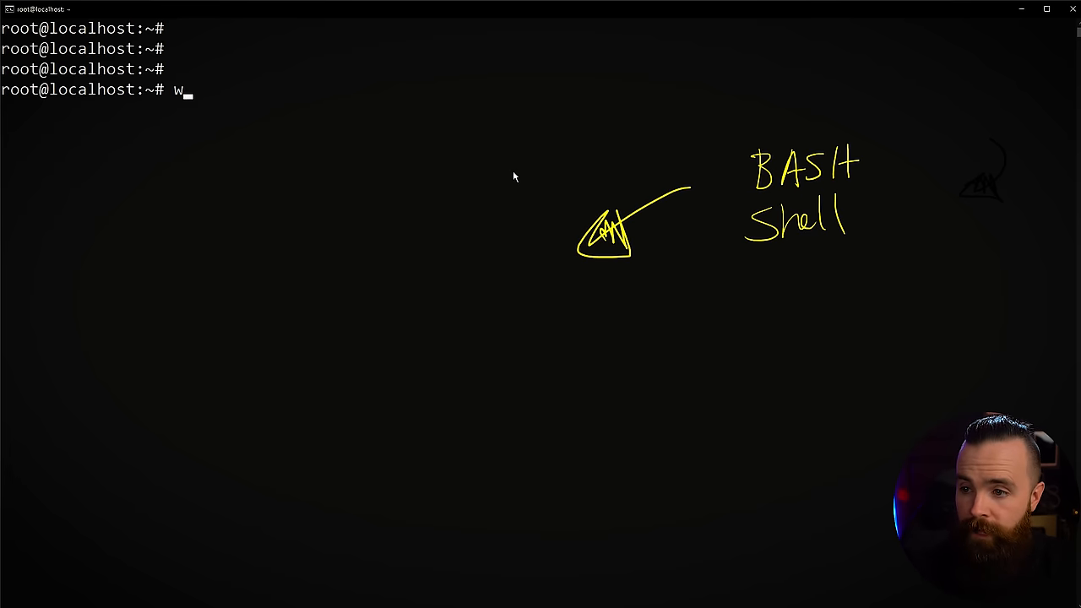
{"action": "type", "text": "hich"}
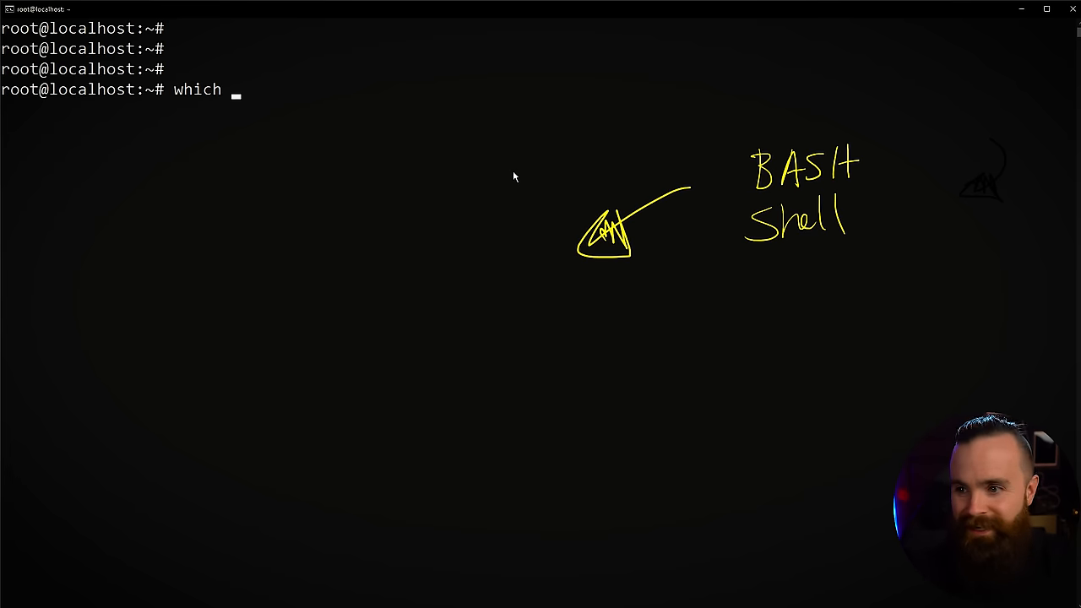
{"action": "type", "text": "$"}
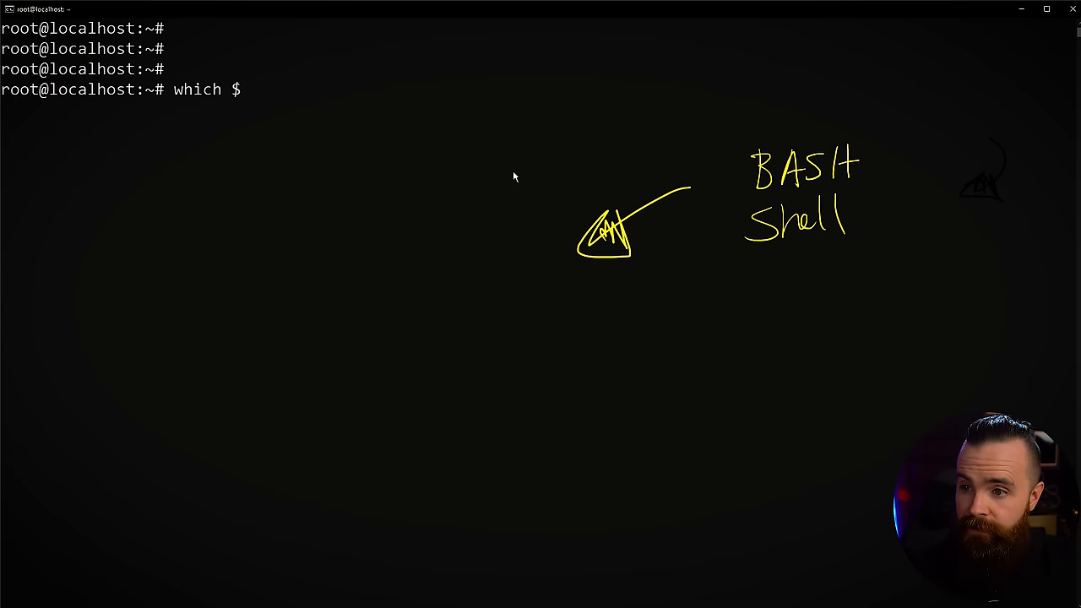
{"action": "type", "text": "$SHELL"}
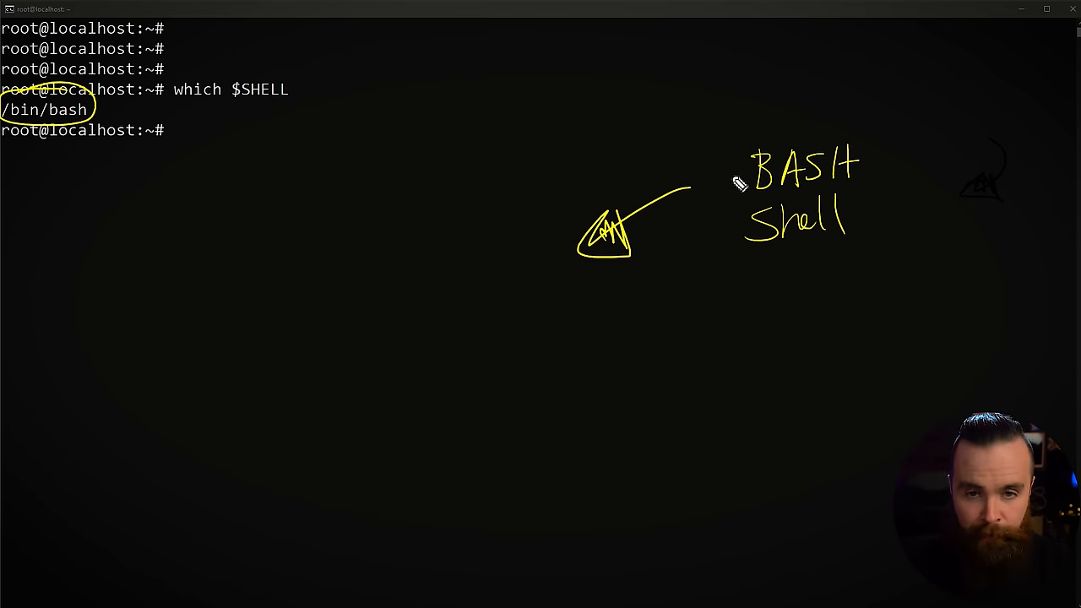
{"action": "mouse_move", "coordinate": [368, 173]}
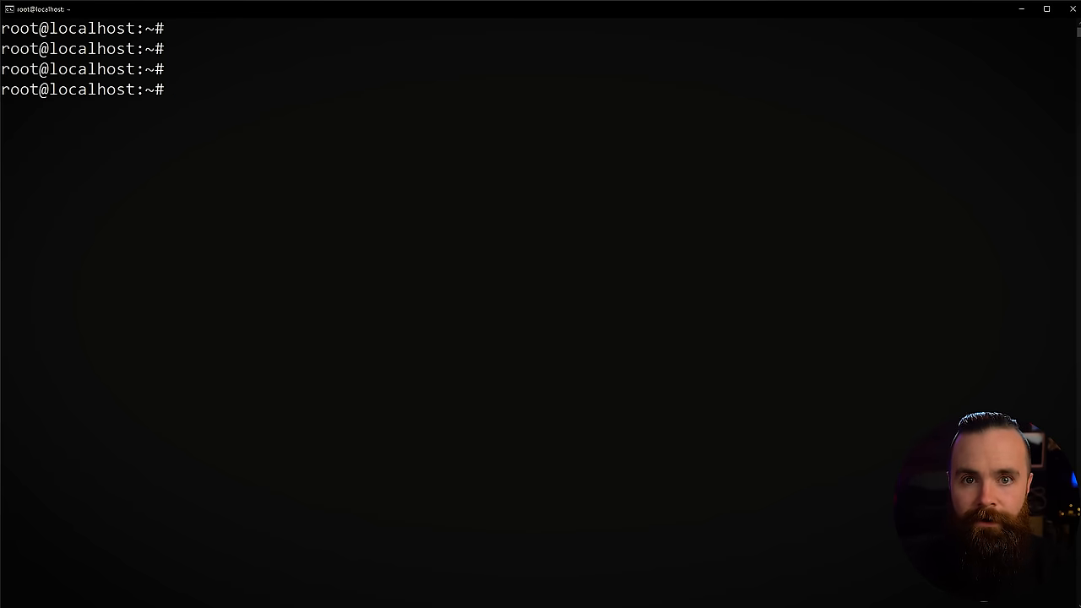
Run echo "Hi Mom" to print Hi Mom in the terminal.
{"action": "type", "text": "echo \"Hi Mom"}
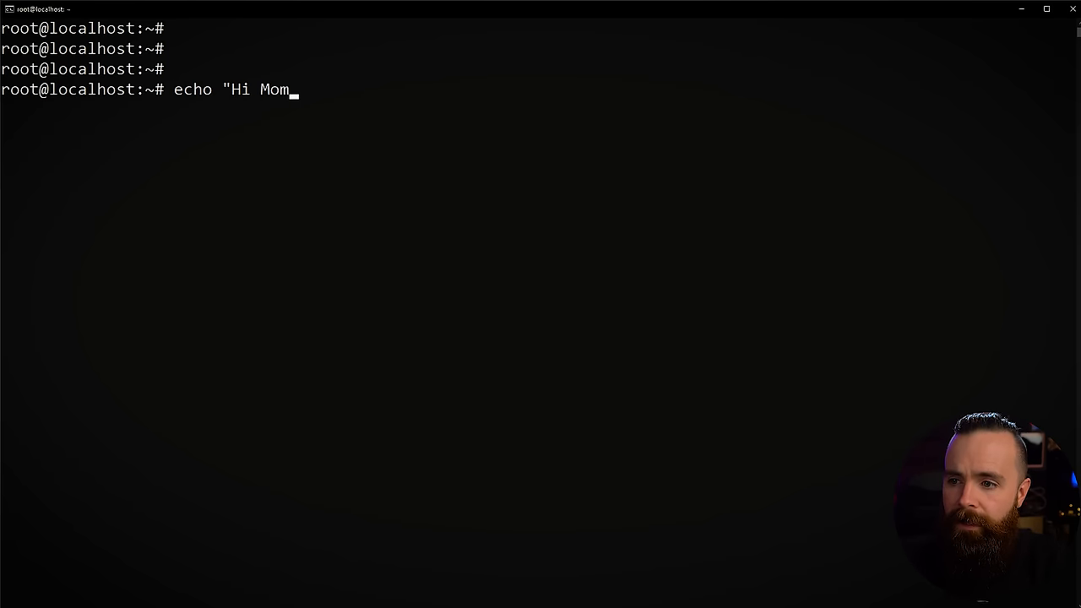
{"action": "type", "text": "\""}
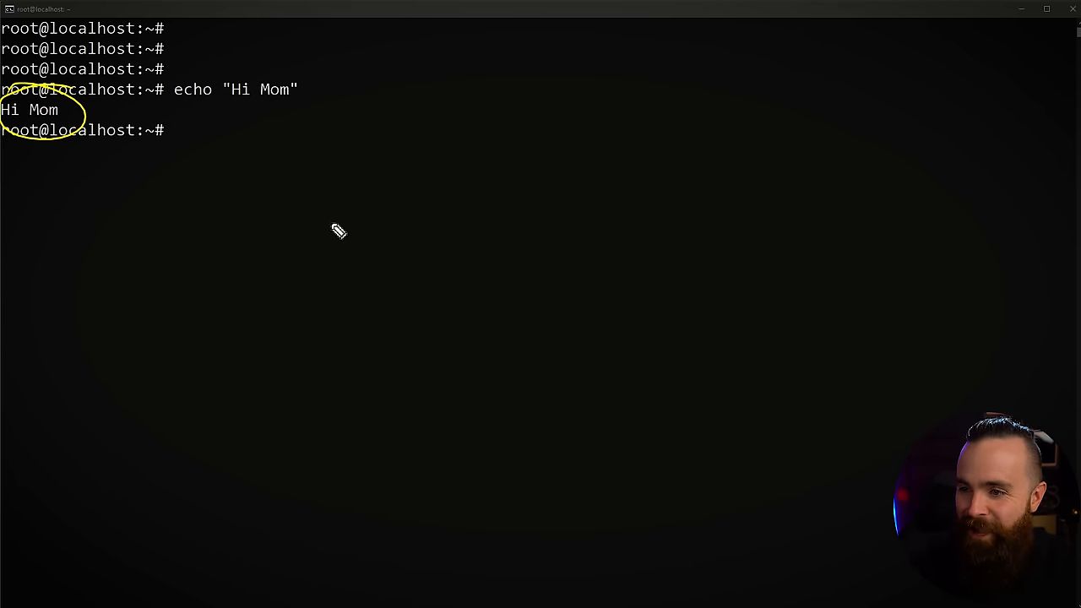
{"action": "mouse_move", "coordinate": [332, 269]}
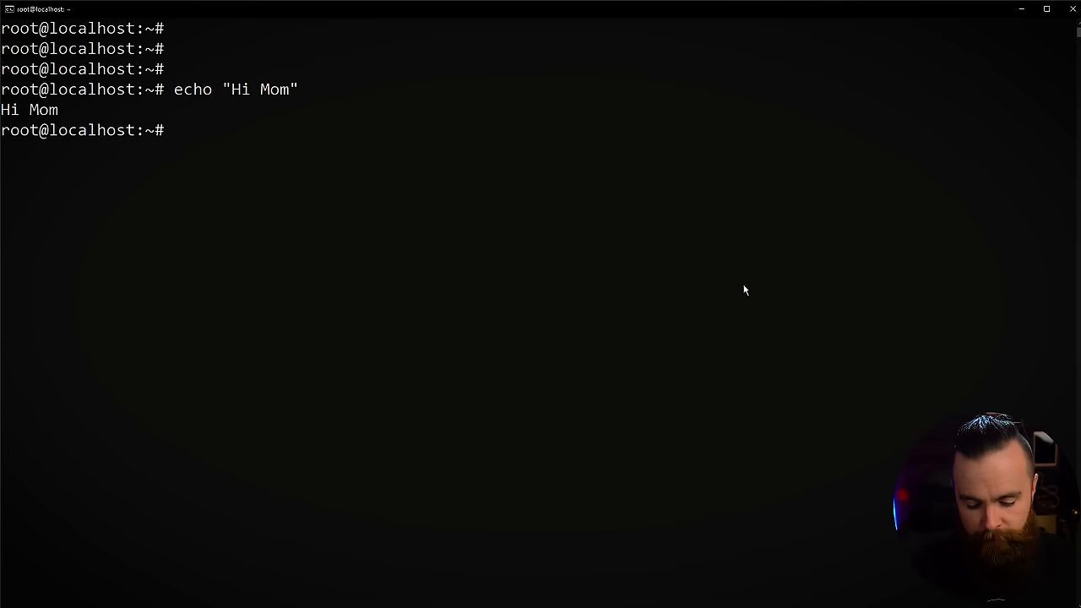
Launch nano on a new file named himom.sh.
{"action": "type", "text": "na"}
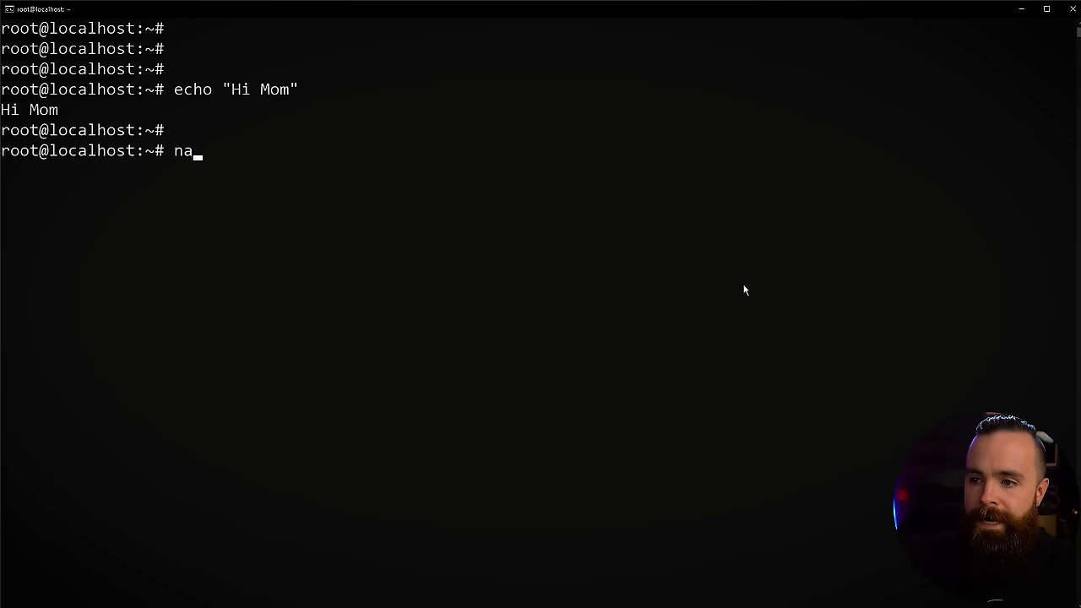
{"action": "type", "text": "no"}
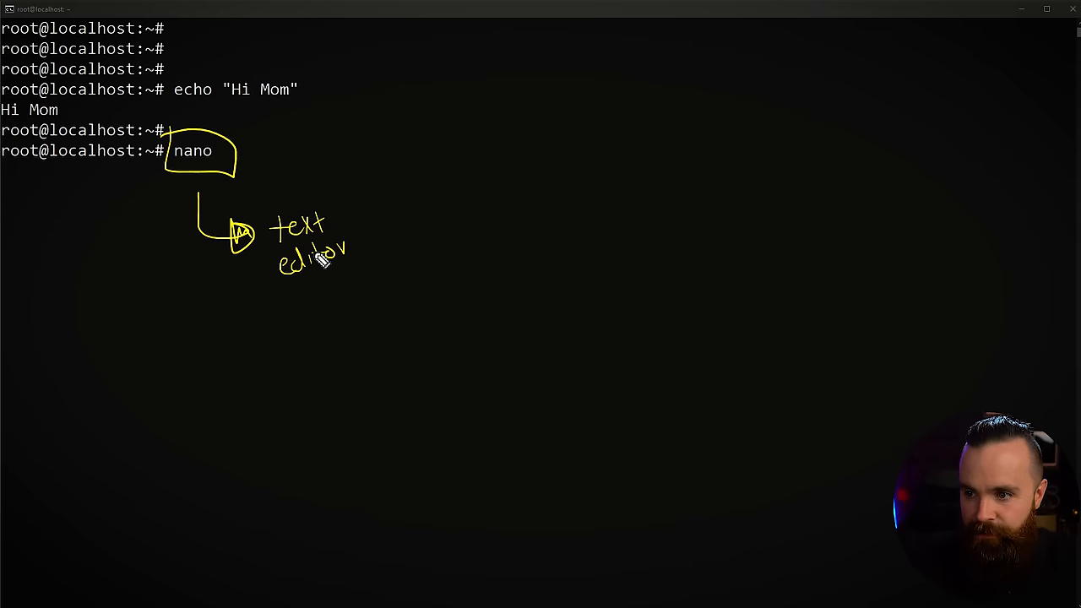
{"action": "mouse_move", "coordinate": [787, 452]}
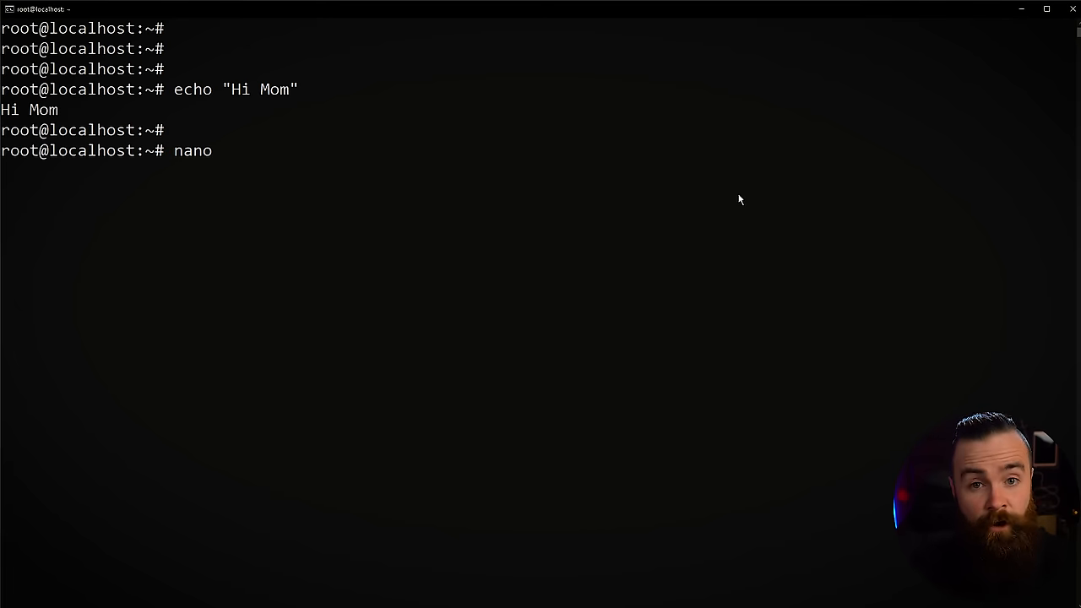
{"action": "type", "text": "him"}
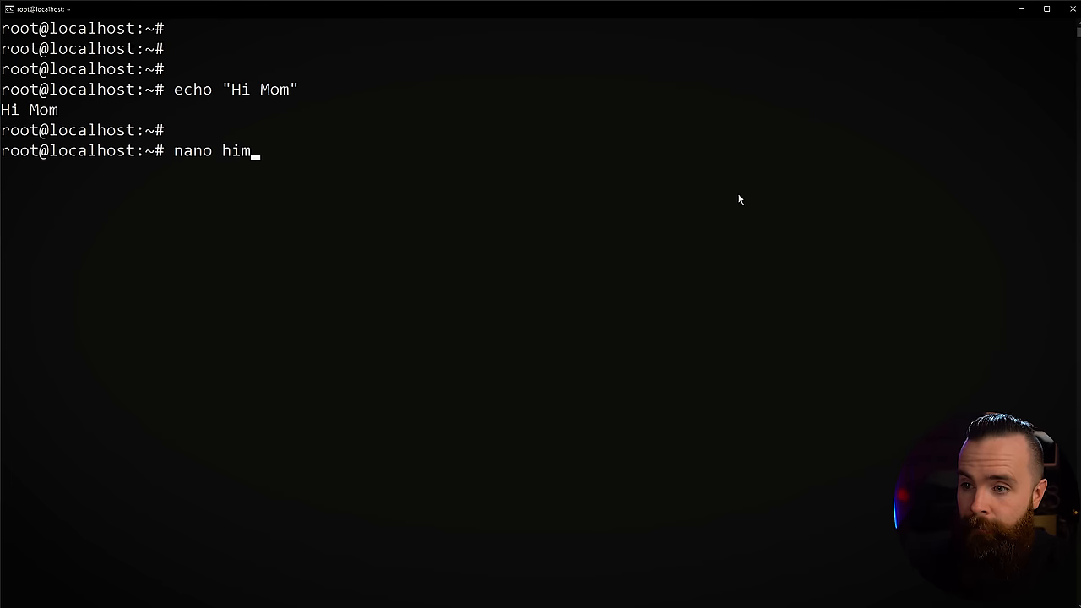
{"action": "type", "text": "om."}
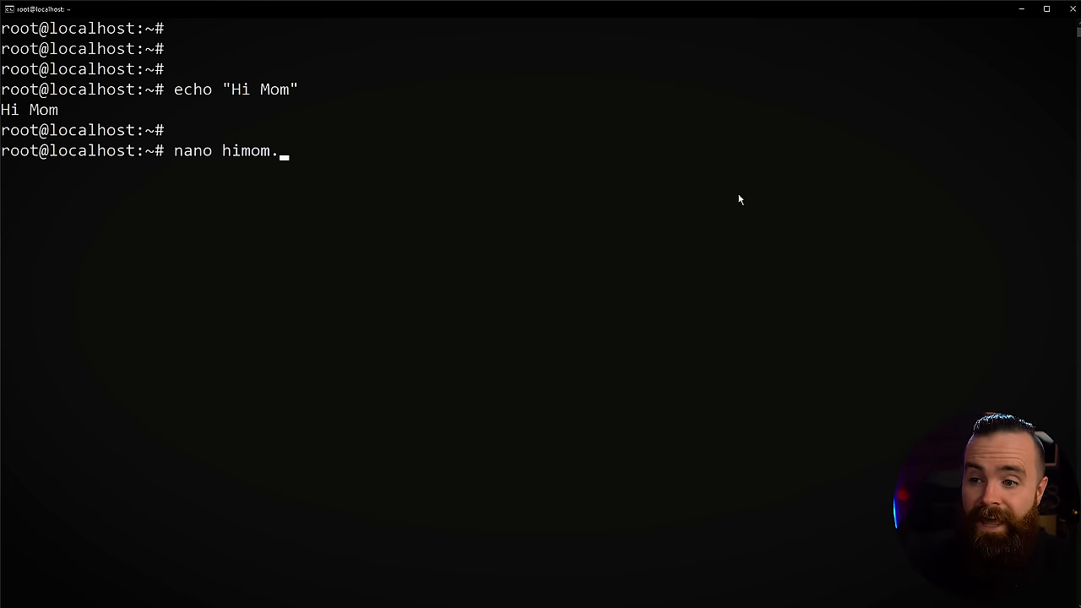
{"action": "type", "text": "sh"}
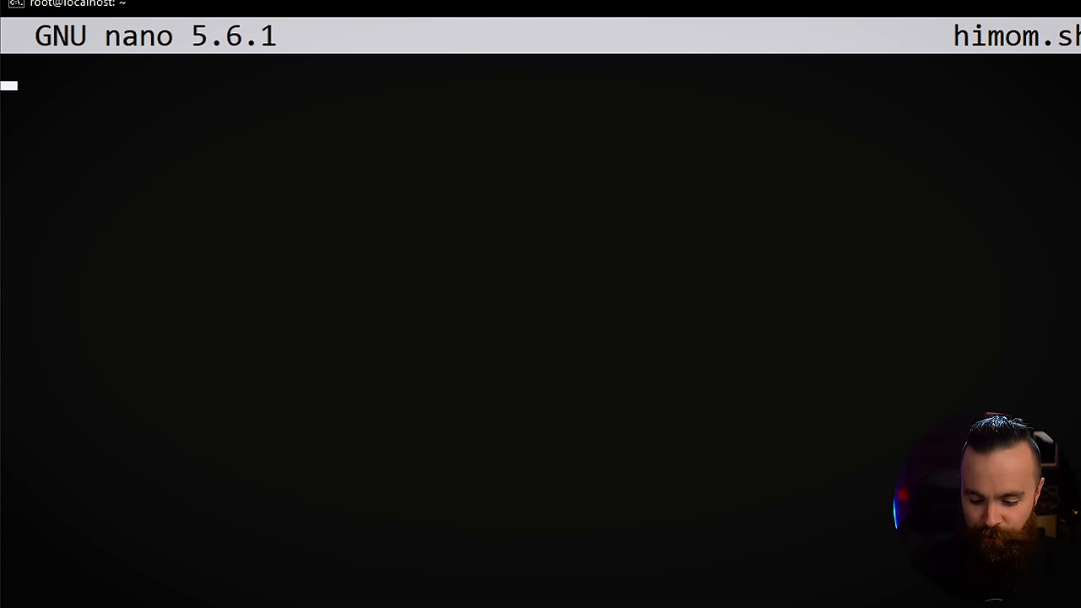
Write the #!/bin/bash shebang as the first line of himom.sh.
{"action": "type", "text": "#!"}
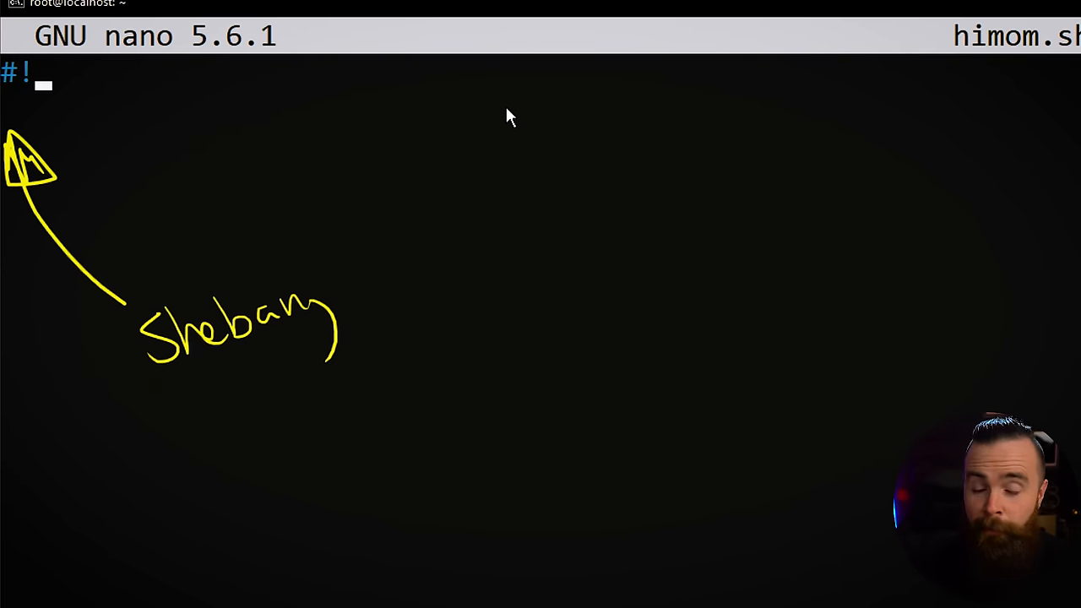
{"action": "type", "text": "/bin"}
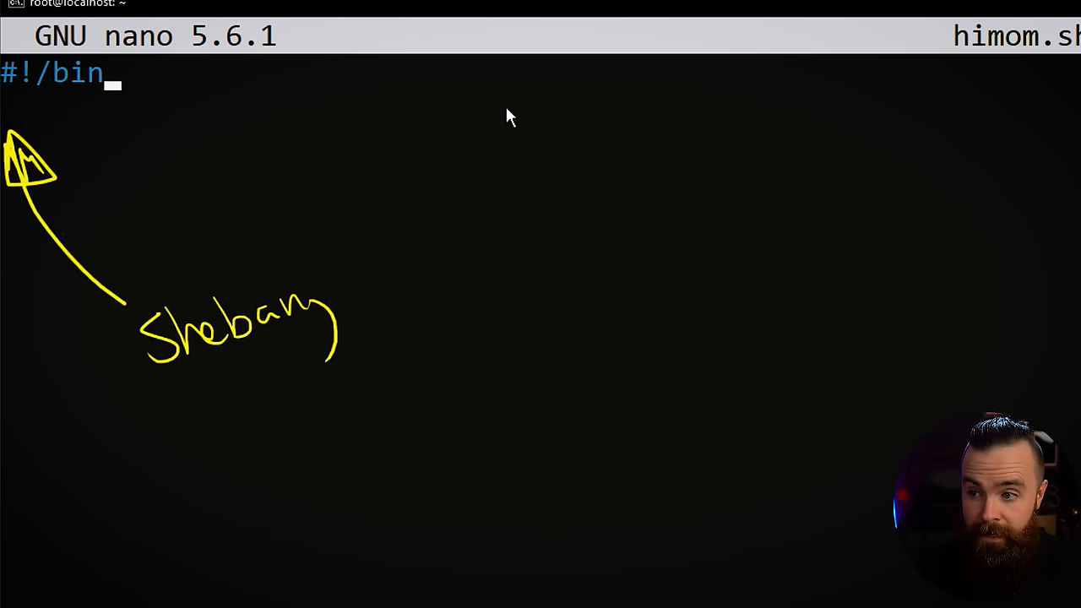
{"action": "type", "text": "/bash"}
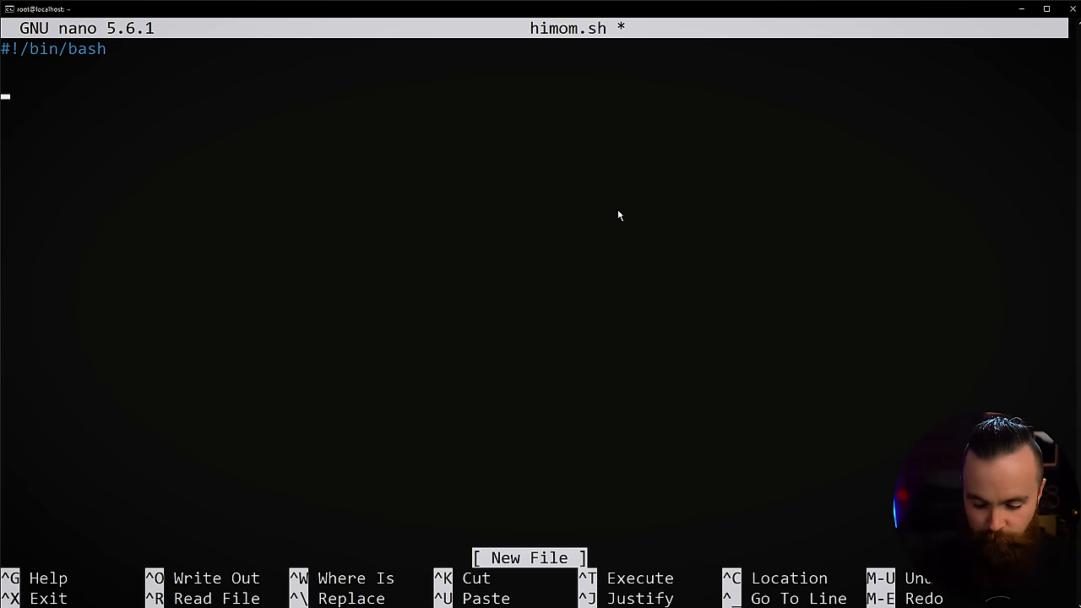
Add the line echo "Hi Mom" beneath the shebang.
{"action": "type", "text": "echo"}
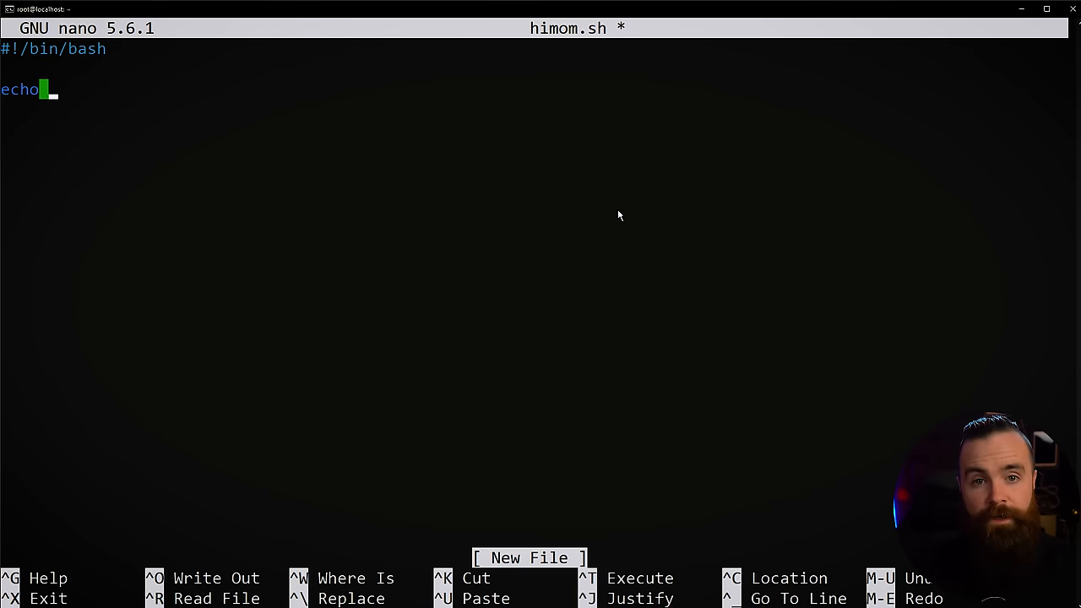
{"action": "type", "text": "\""}
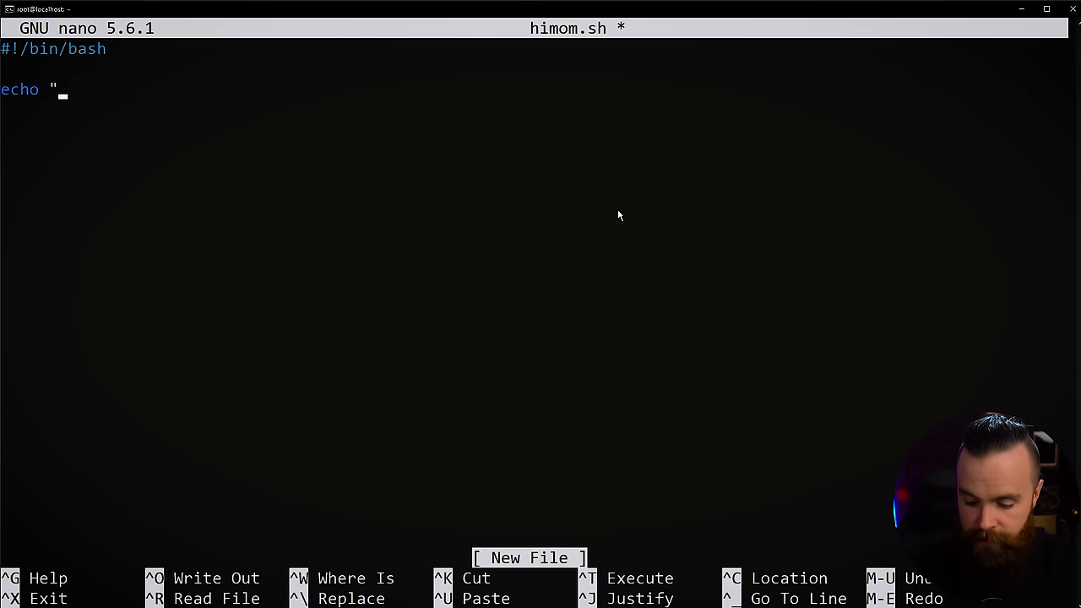
{"action": "type", "text": "Hi Mom"}
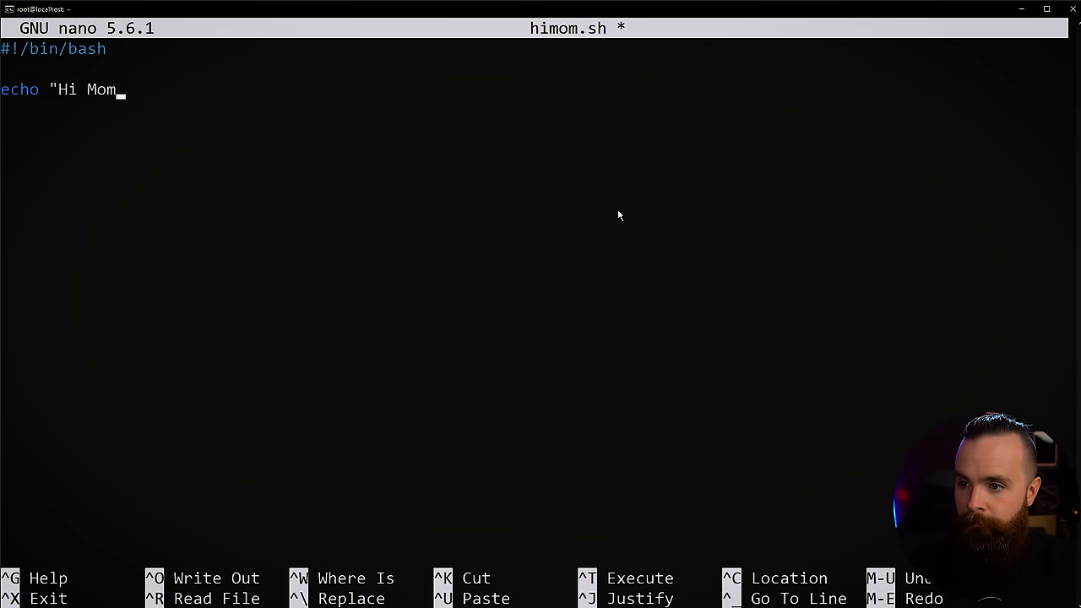
{"action": "type", "text": "\""}
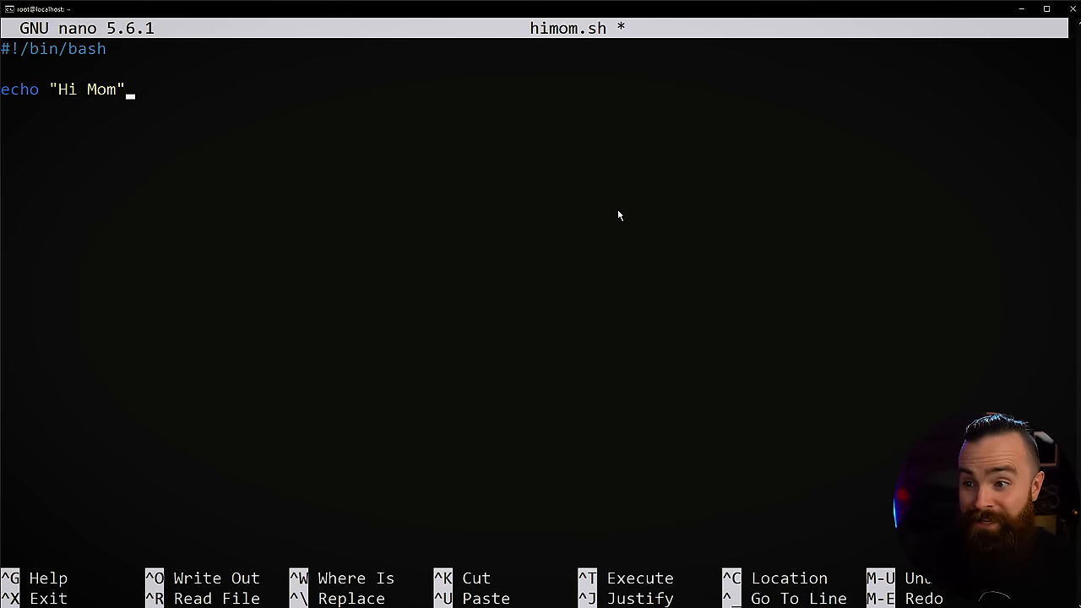
{"action": "mouse_move", "coordinate": [782, 244]}
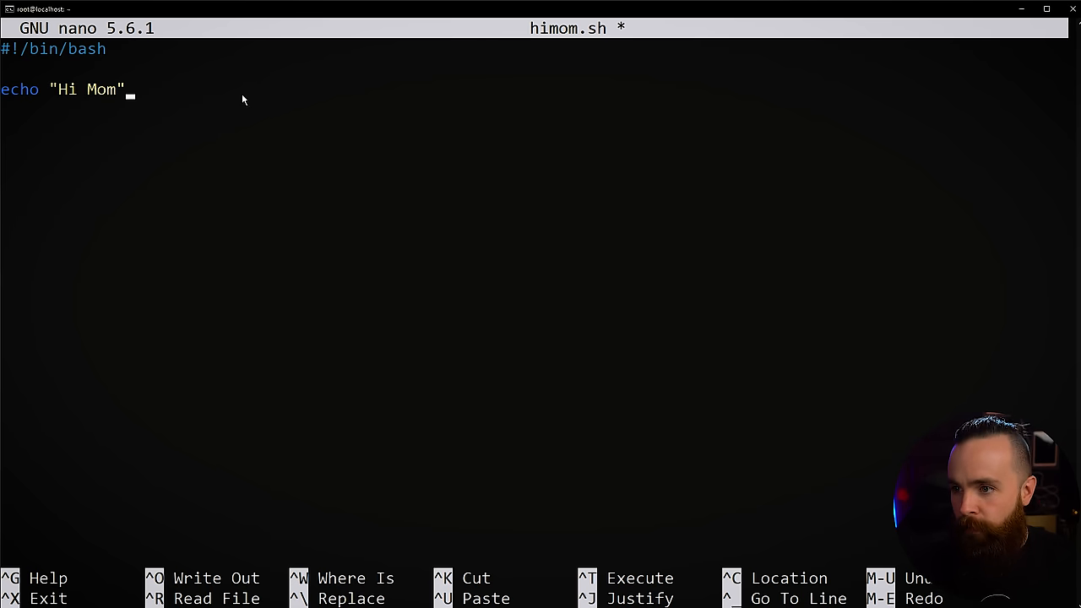
{"action": "mouse_move", "coordinate": [238, 99]}
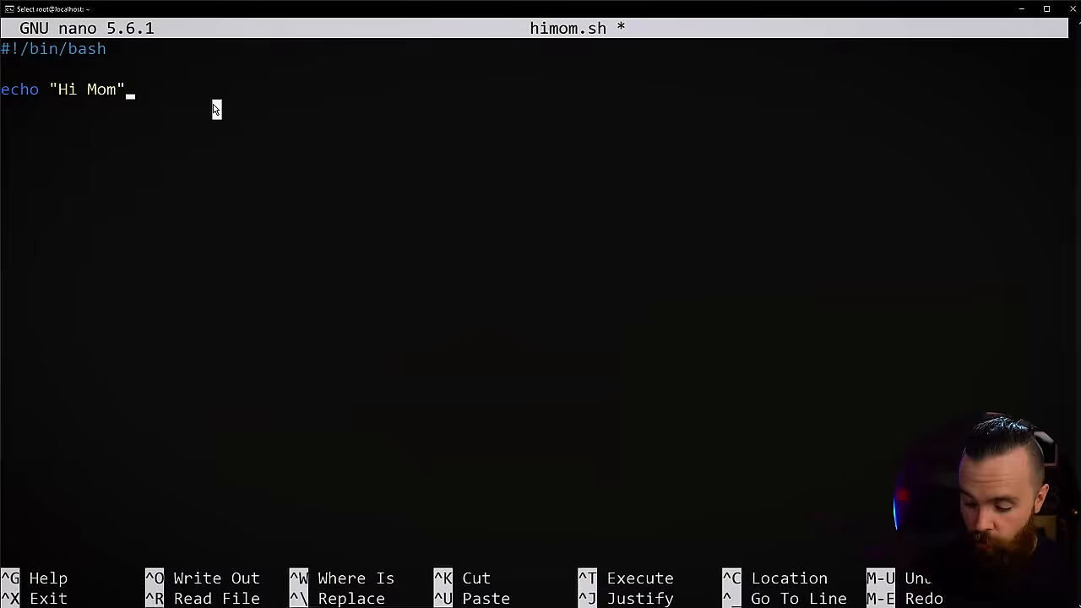
Save and exit nano, list the folder to see himom.sh, and begin a bash command.
{"action": "key", "text": "ctrl+x"}
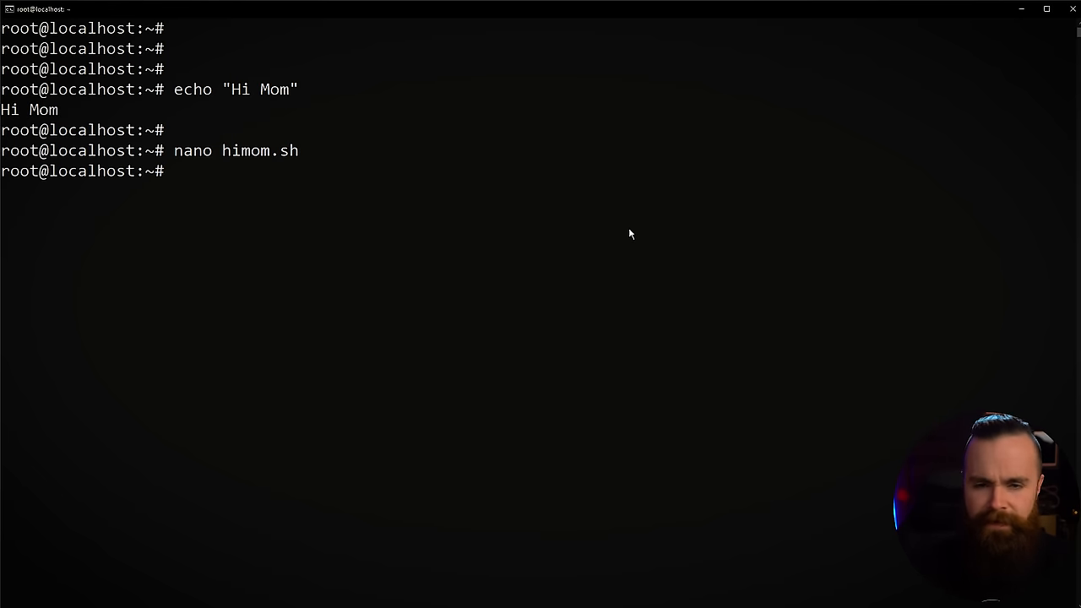
{"action": "type", "text": "ls"}
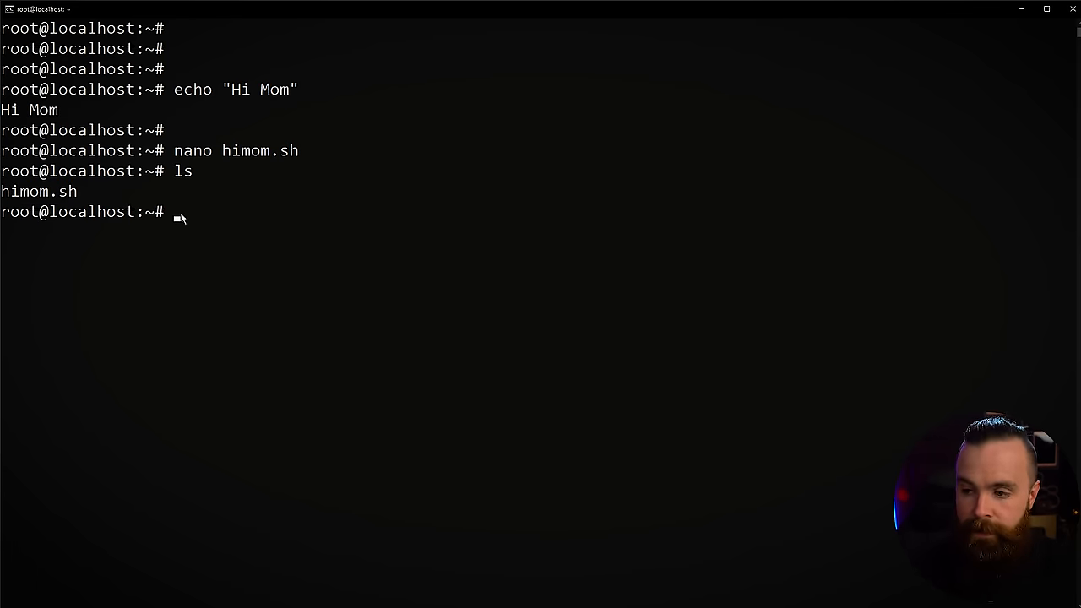
{"action": "type", "text": "bash"}
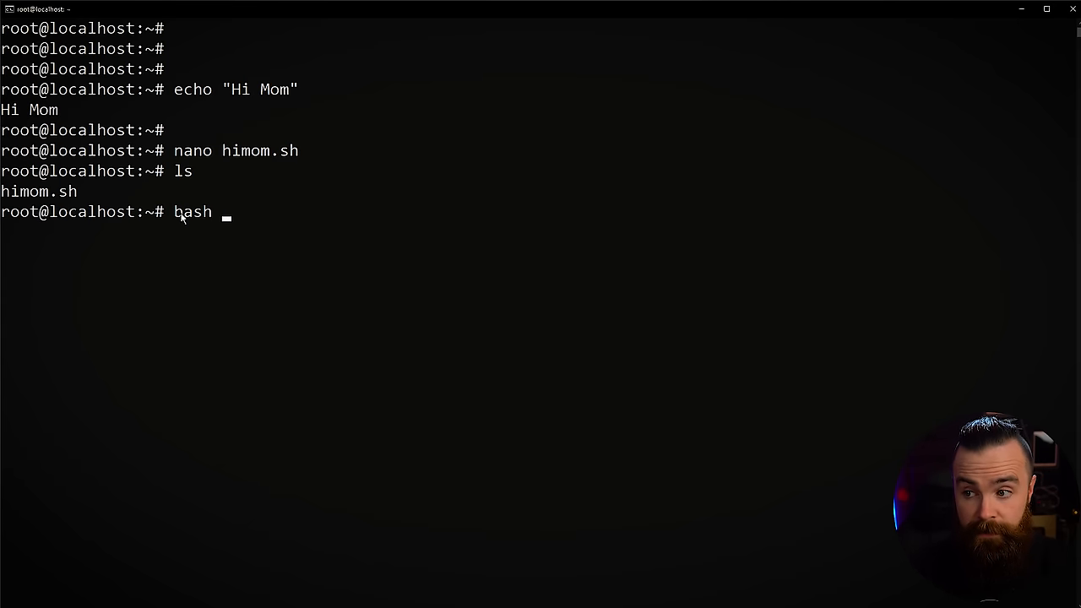
Run bash himom.sh to print Hi Mom, then start reopening it in nano.
{"action": "type", "text": "hi"}
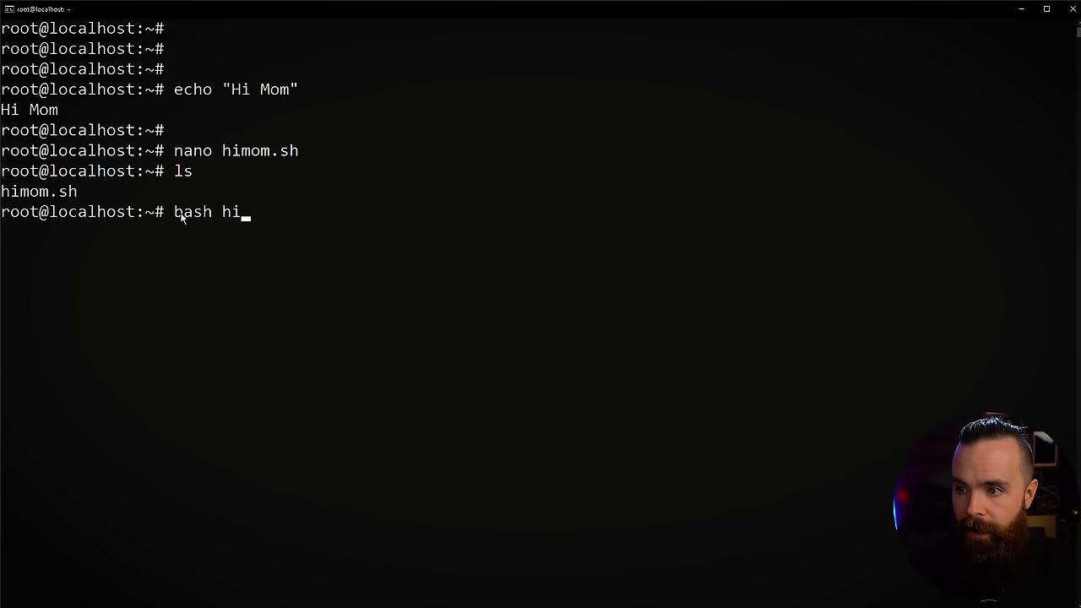
{"action": "type", "text": "mom.sh"}
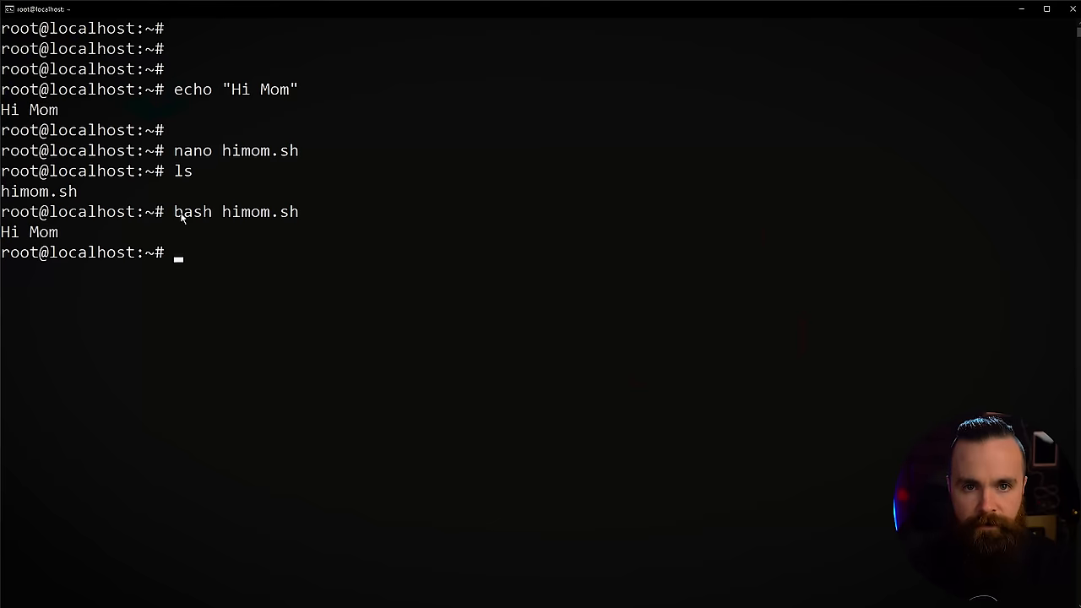
{"action": "type", "text": "nano hi"}
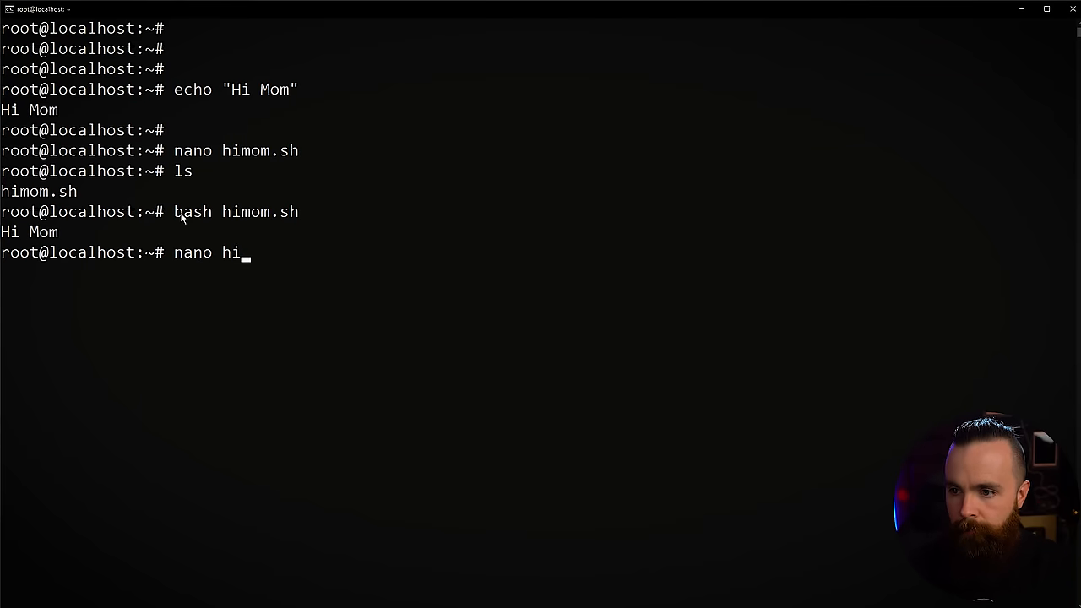
Reopen himom.sh in nano, add sleep 3 pauses and echo lines ending "Bye, love you too", then exit.
{"action": "key", "text": "Enter"}
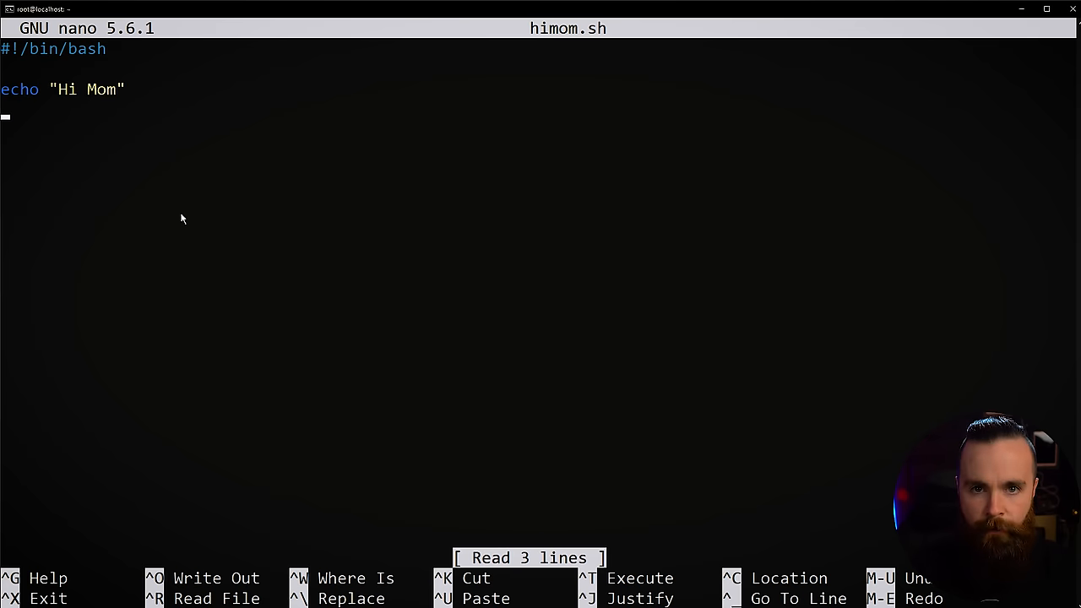
{"action": "type", "text": "sel"}
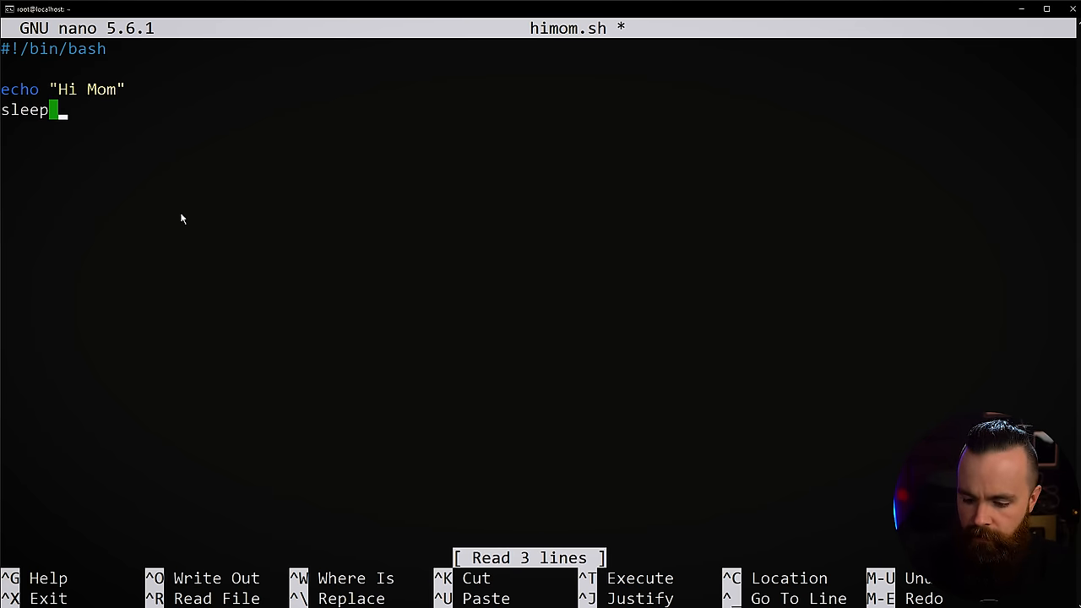
{"action": "type", "text": "3"}
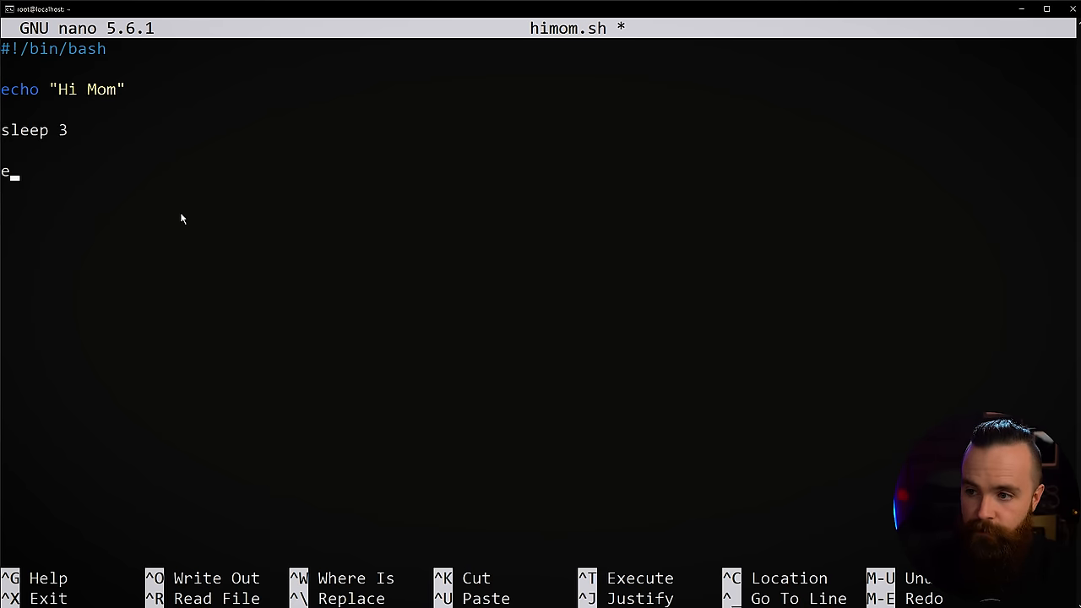
{"action": "type", "text": "cho \"Uh uh\""}
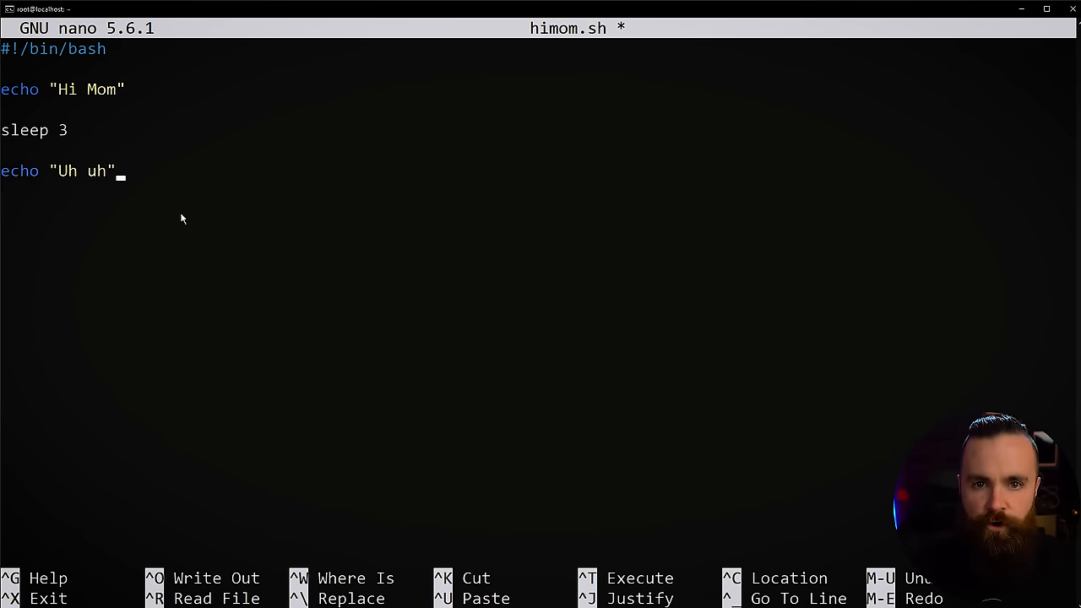
{"action": "type", "text": "sleep 3"}
{"action": "type", "text": "echo \"Oh wow"}
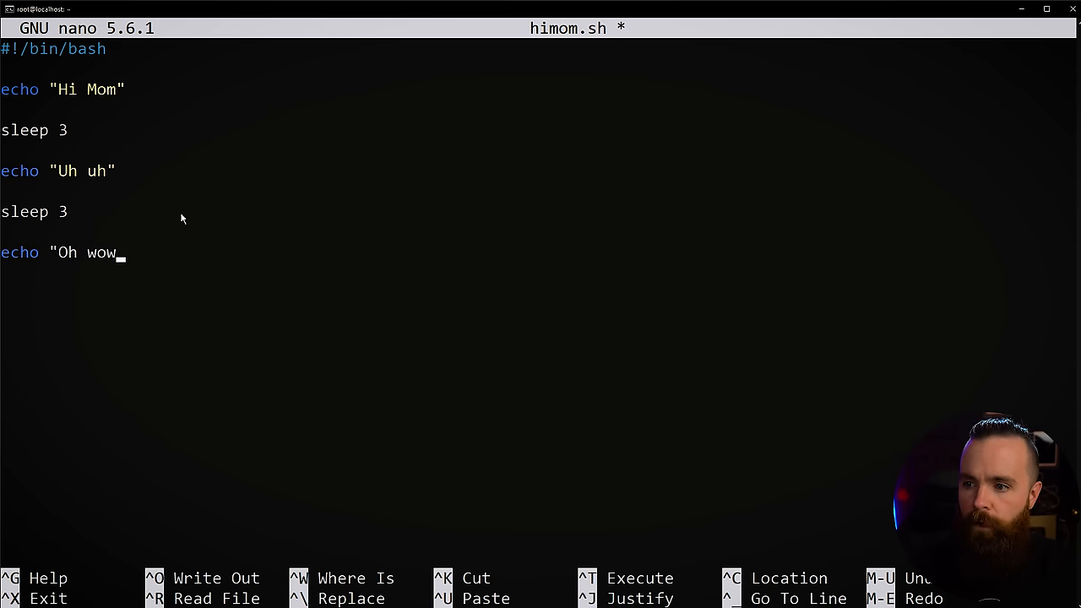
{"action": "type", "text": "\""}
{"action": "type", "text": "echo \"I can't believe that\""}
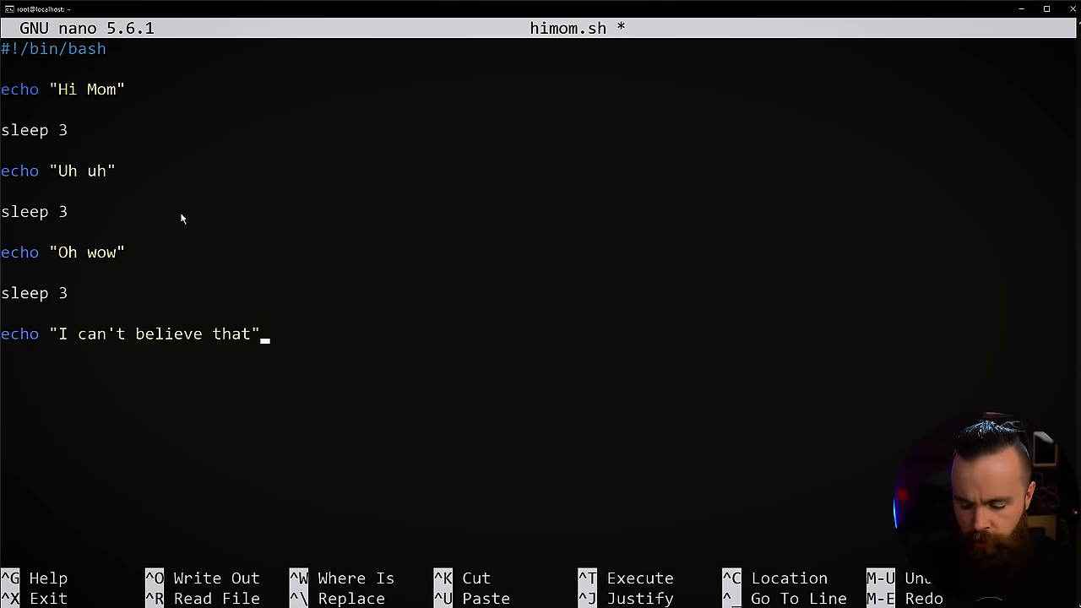
{"action": "key", "text": "Return"}
{"action": "type", "text": "echo \"Bye, love you too"}
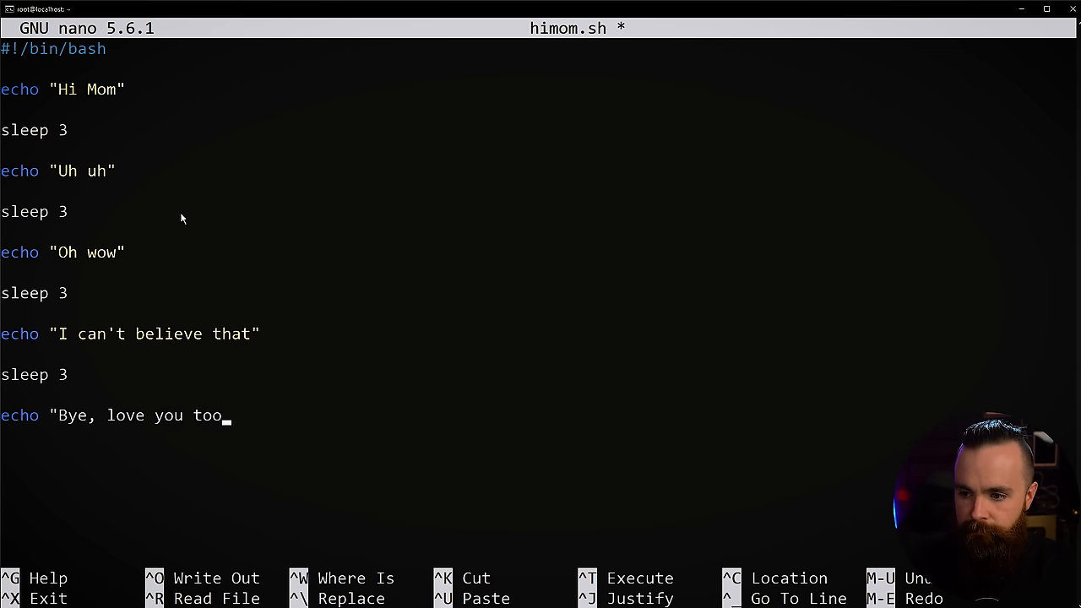
{"action": "key", "text": "ctrl+x"}
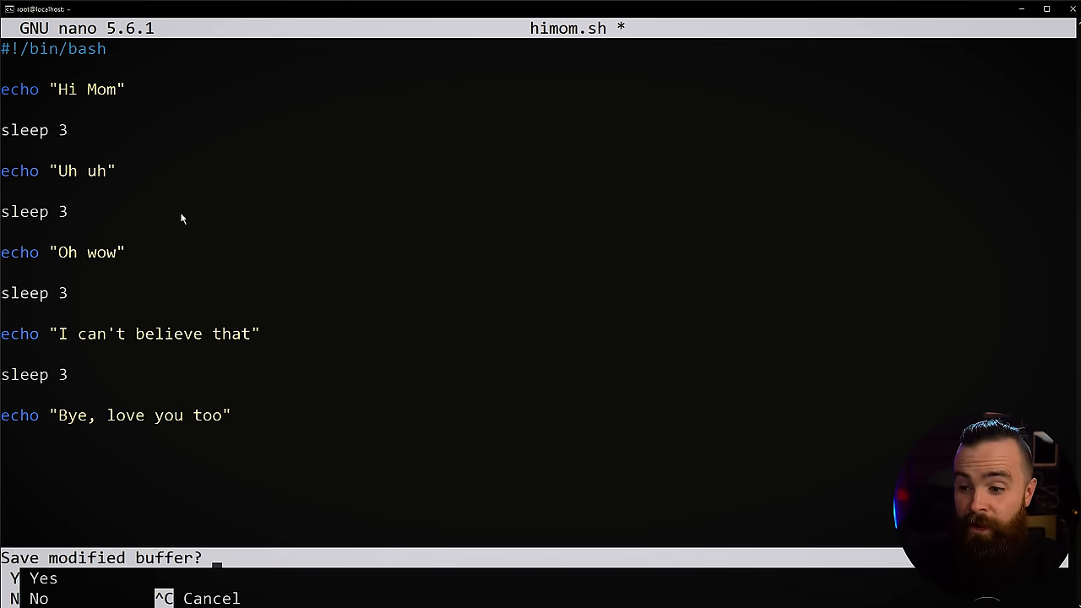
Answer the save prompt, then run the script with bash himom.sh to print its five lines.
{"action": "key", "text": "n"}
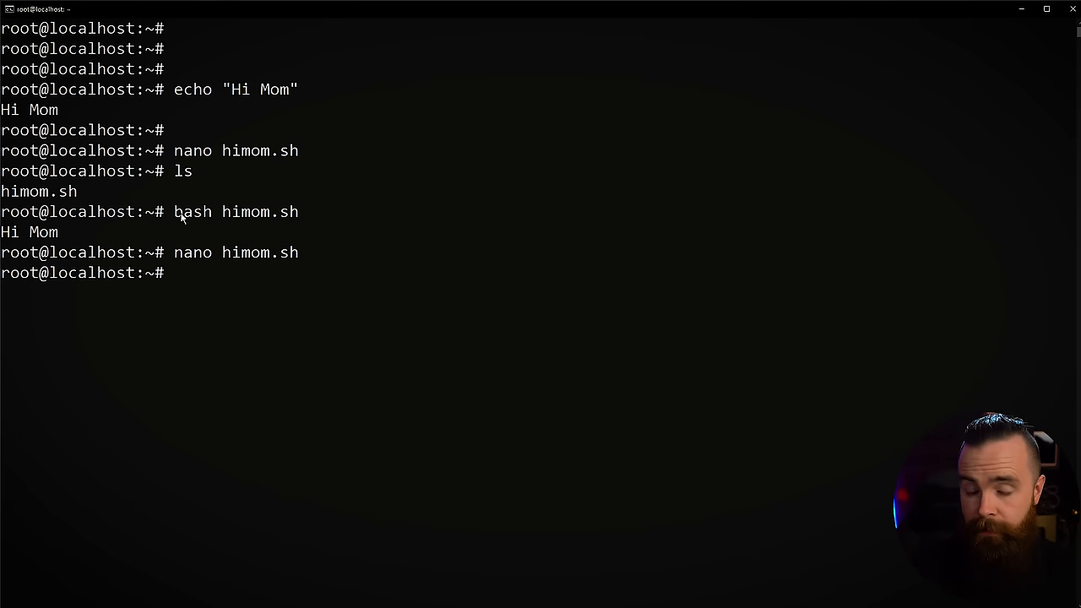
{"action": "type", "text": "bash himom.sh"}
{"action": "type", "text": "nano himom.sh"}
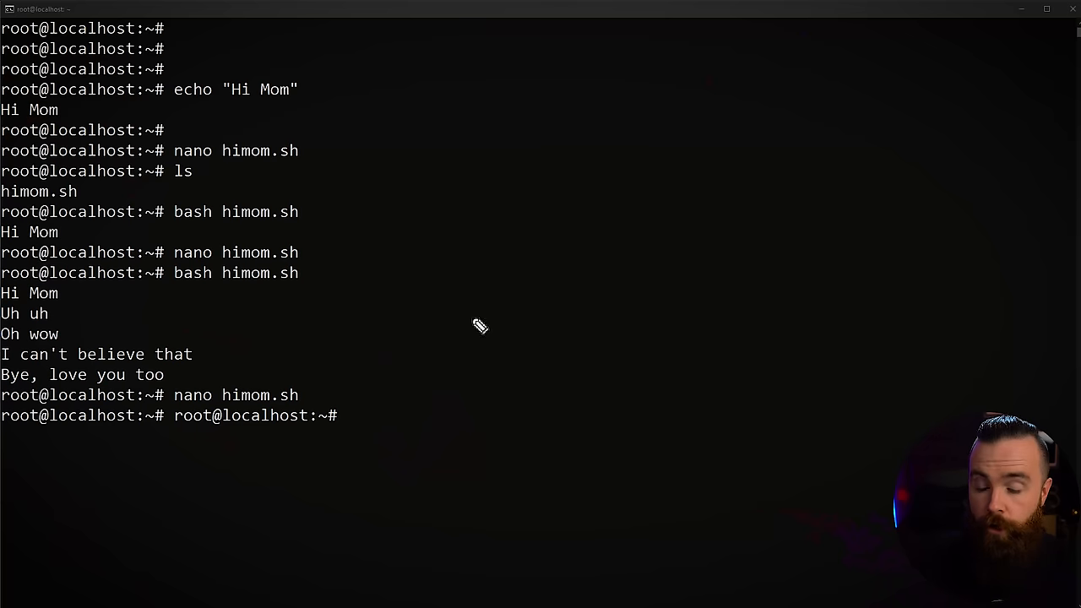
{"action": "mouse_move", "coordinate": [253, 341]}
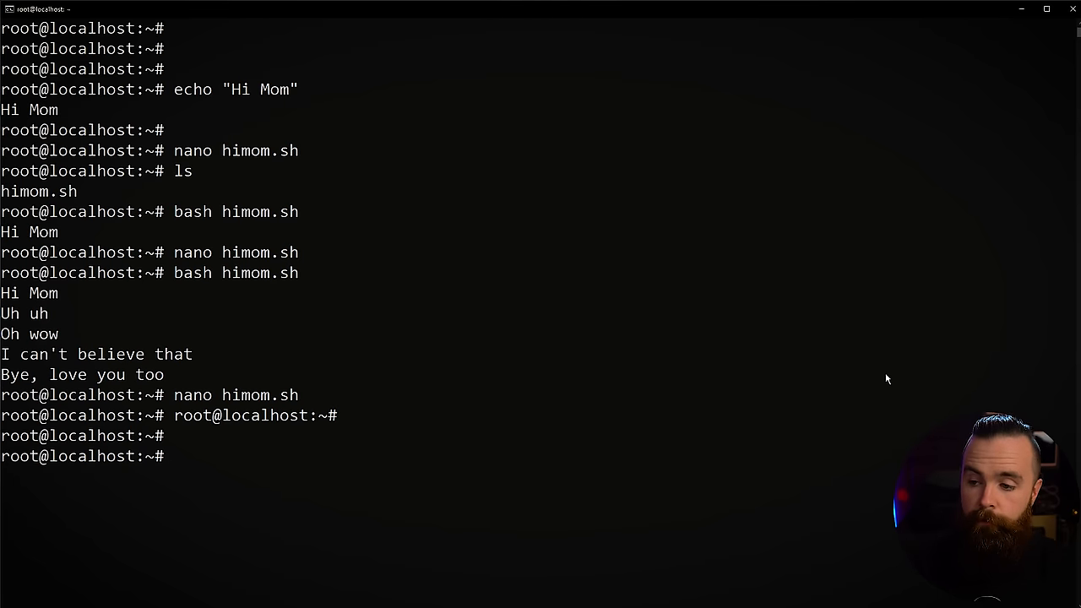
Run ./himom.sh directly as a program, getting a Permission denied error.
{"action": "type", "text": "./"}
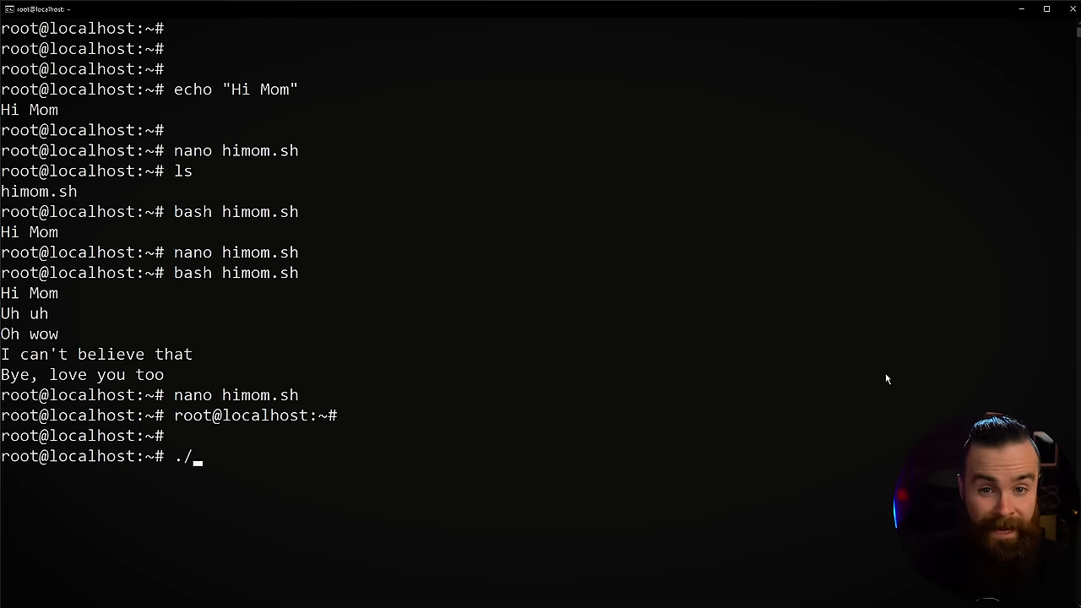
{"action": "type", "text": "himom.sh"}
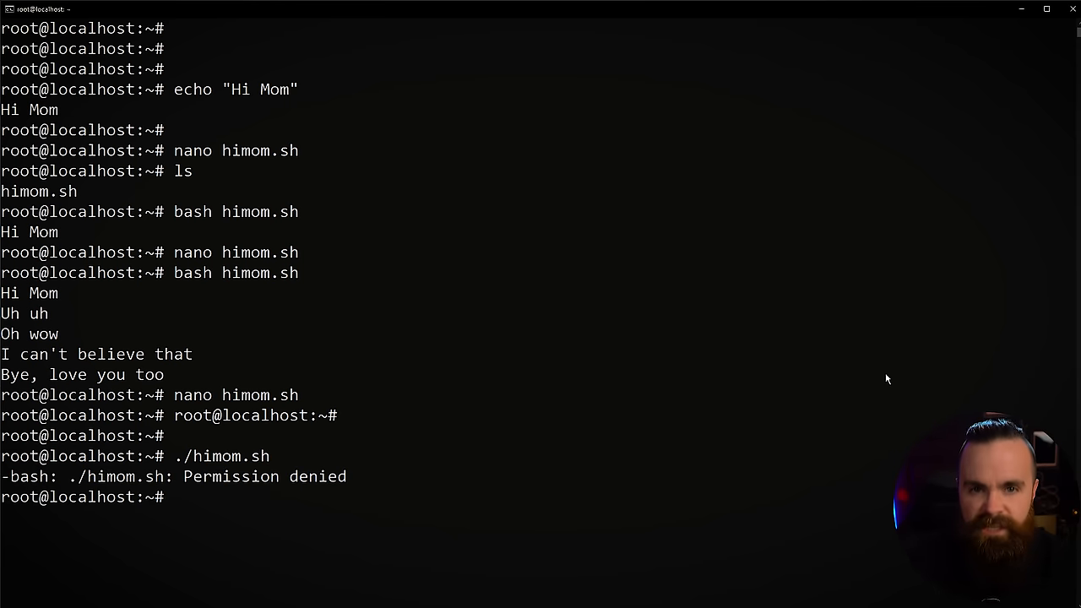
{"action": "mouse_move", "coordinate": [970, 407]}
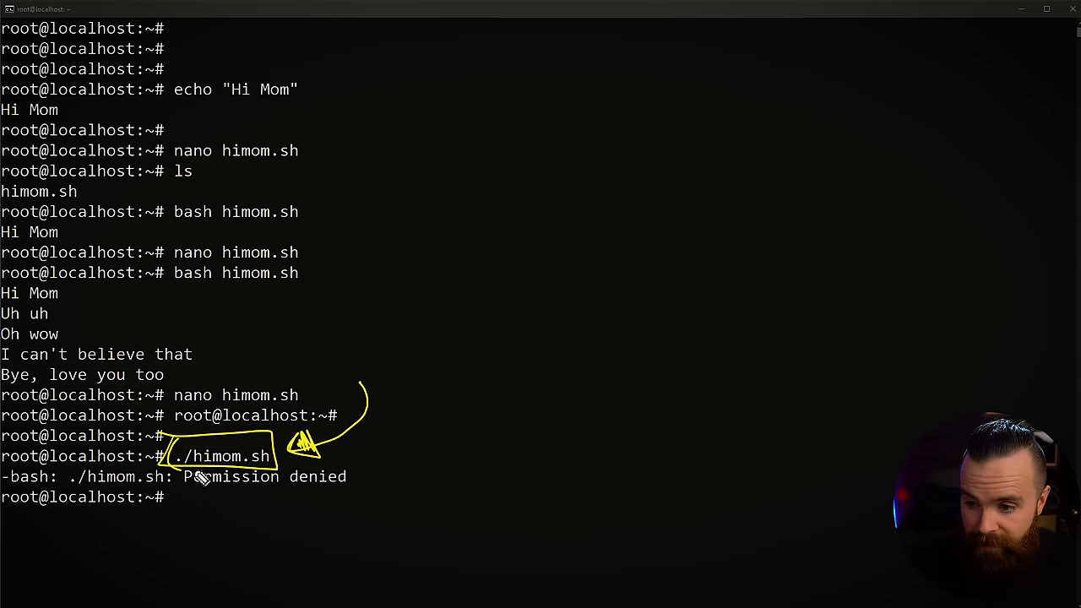
{"action": "mouse_move", "coordinate": [177, 465]}
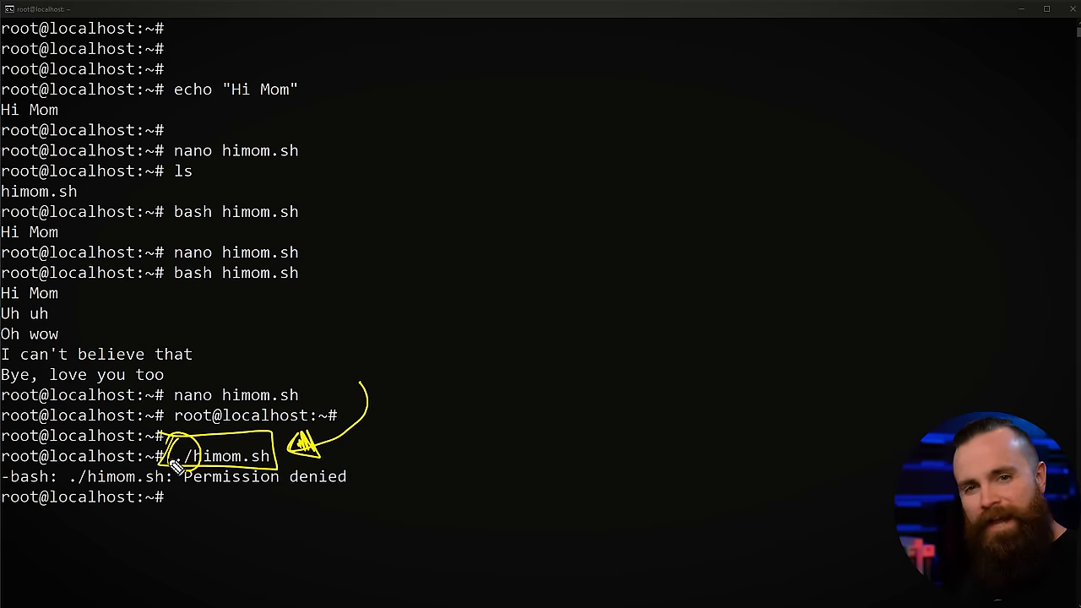
{"action": "mouse_move", "coordinate": [436, 504]}
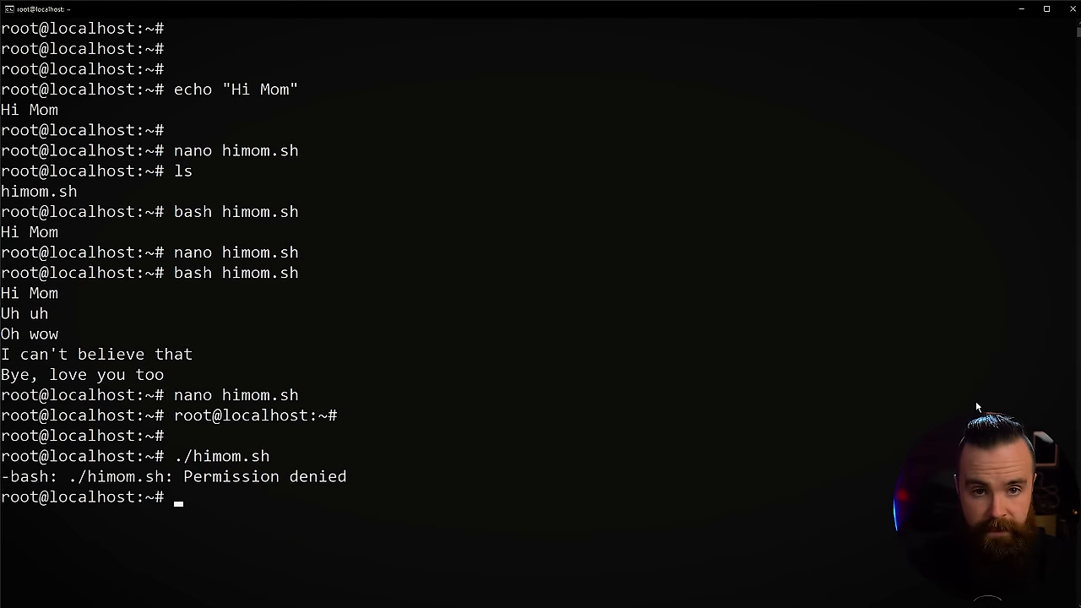
List files with ls -l, showing himom.sh as -rw-r--r-- without execute permission.
{"action": "type", "text": "ls"}
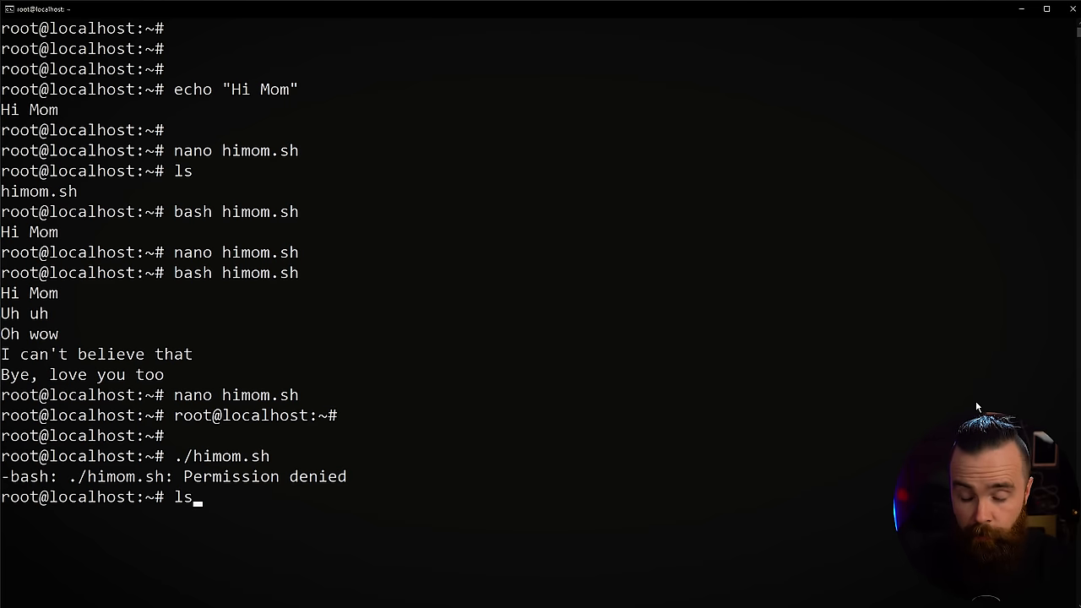
{"action": "type", "text": "-"}
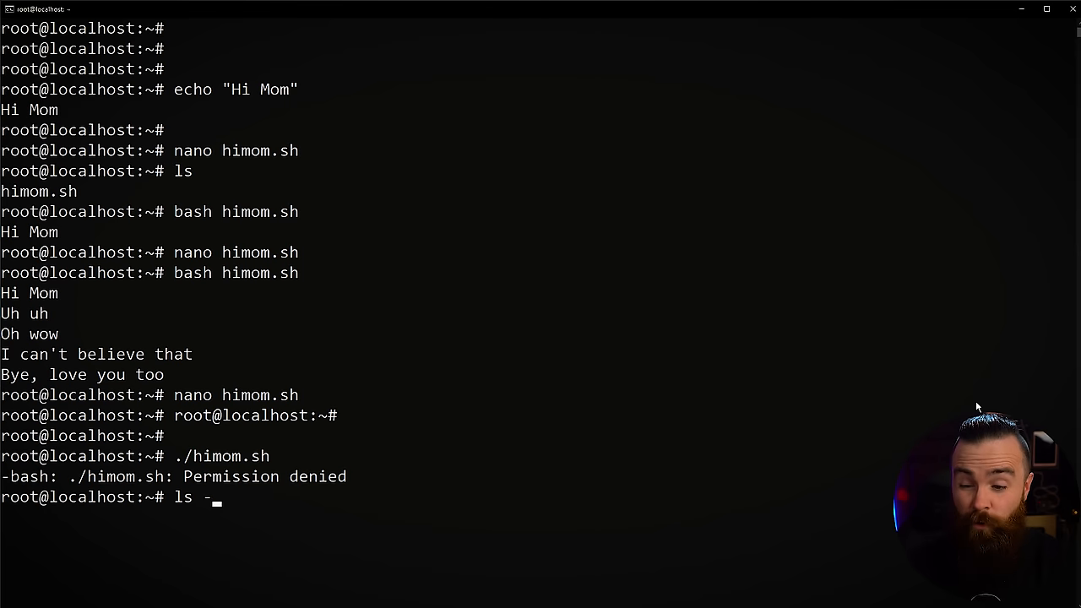
{"action": "type", "text": "l"}
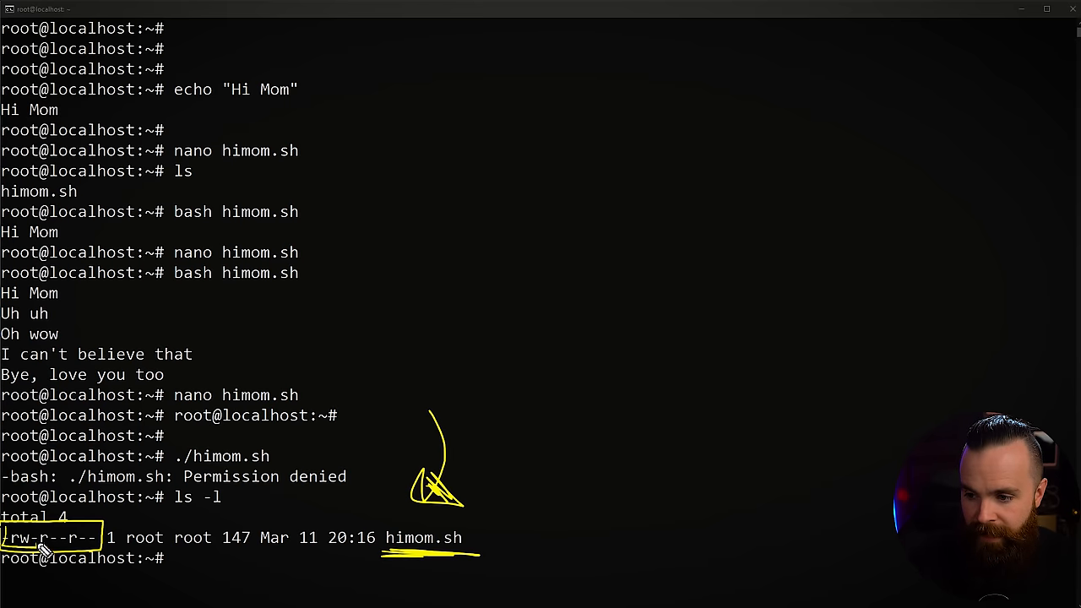
{"action": "mouse_move", "coordinate": [673, 511]}
{"action": "type", "text": "ch"}
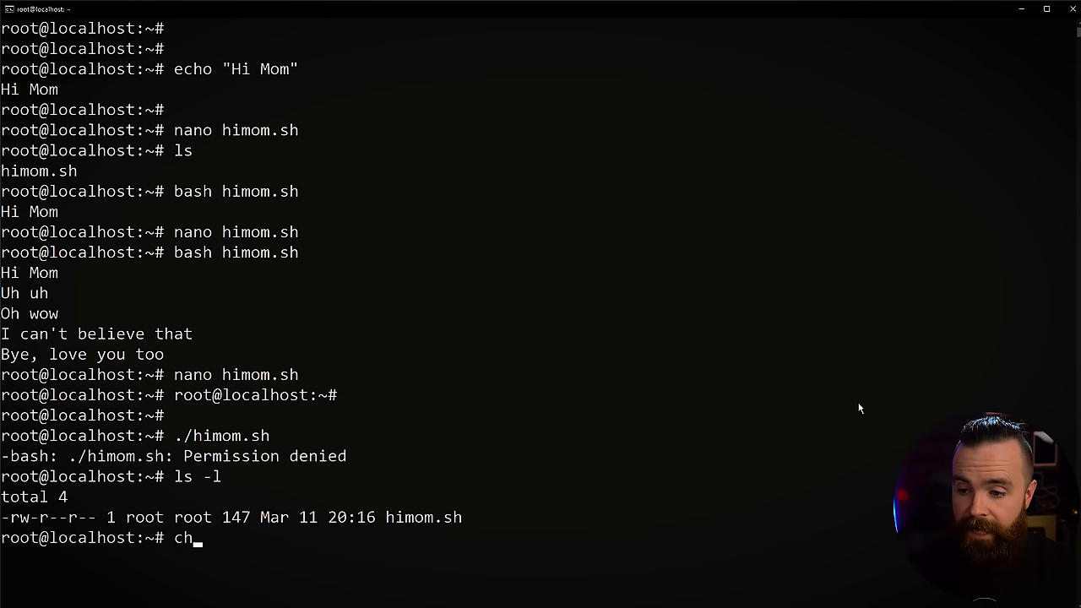
Make himom.sh executable with chmod +x and recheck its permissions with ls -l.
{"action": "type", "text": "mod +"}
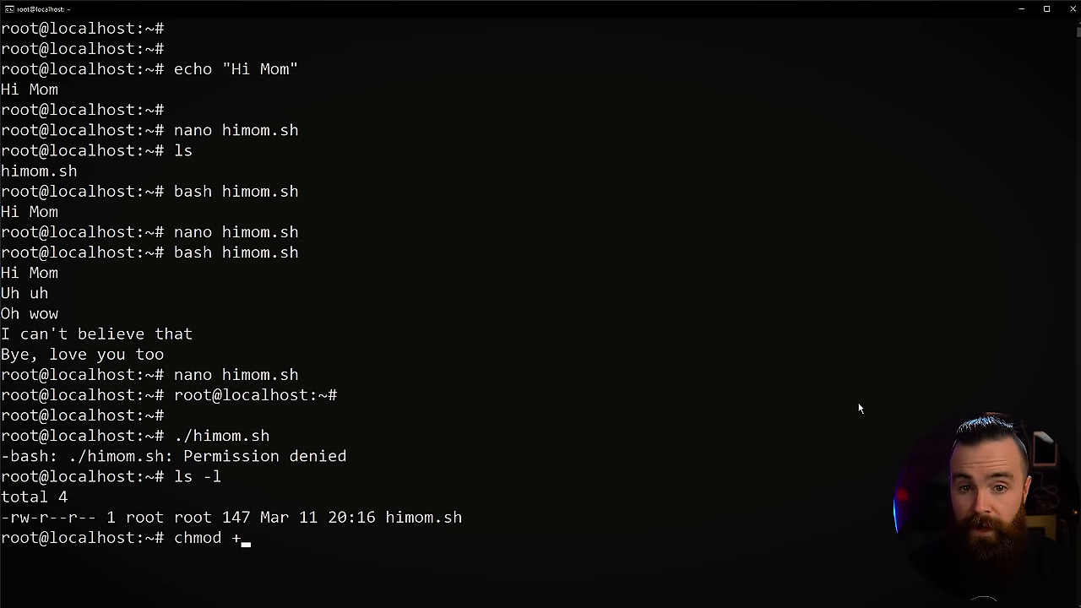
{"action": "type", "text": "x"}
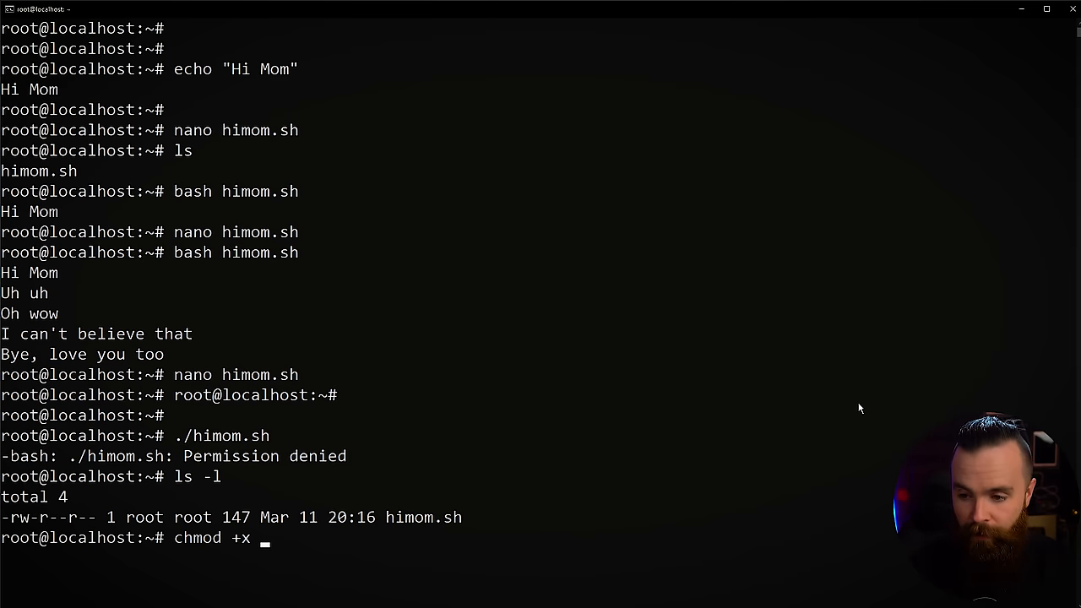
{"action": "type", "text": "himom.sh"}
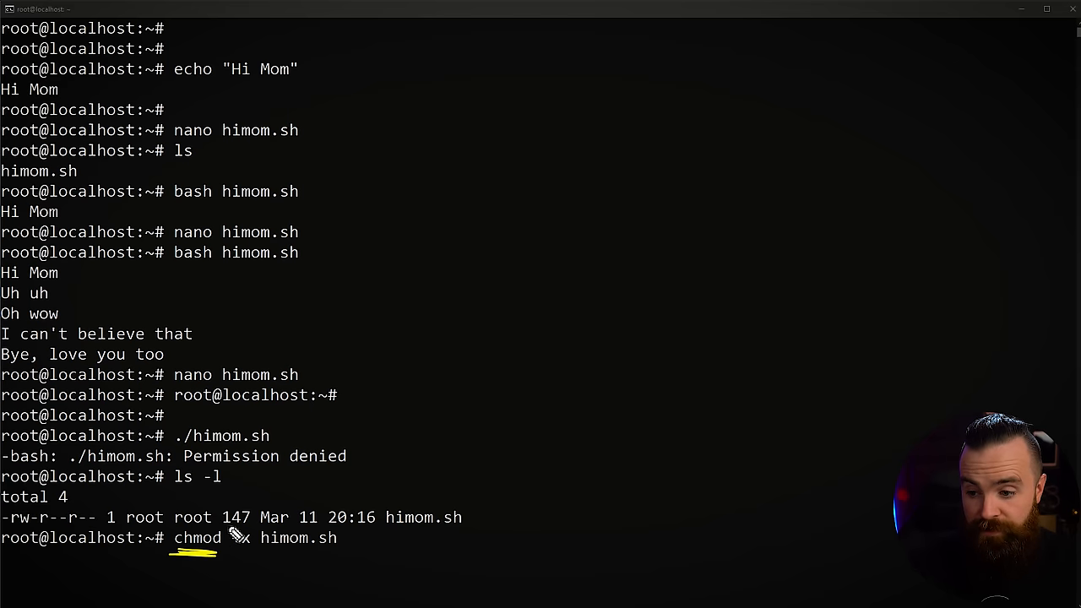
{"action": "type", "text": "+x"}
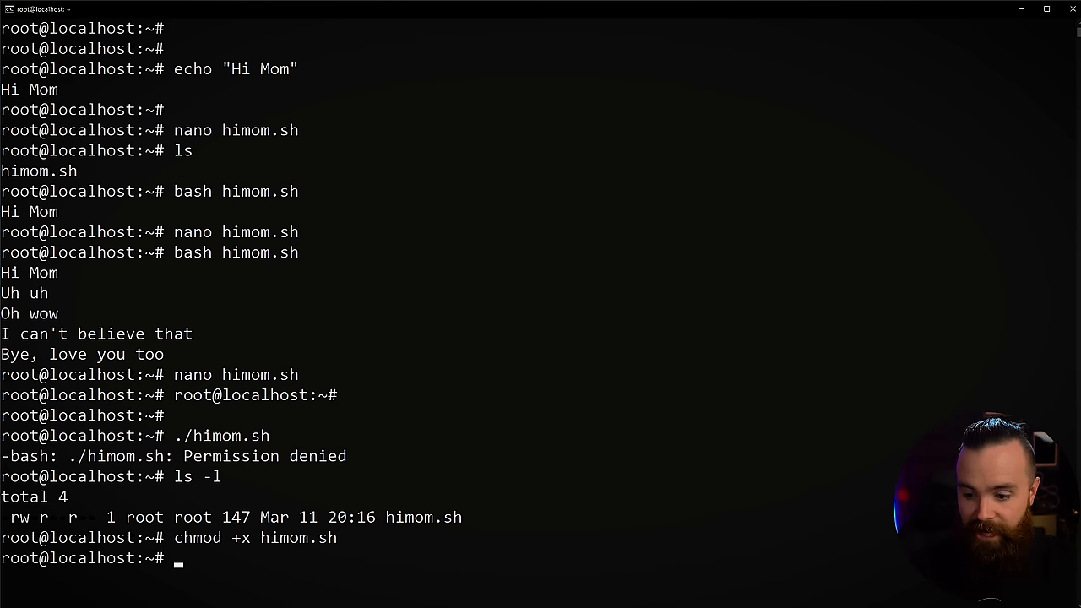
{"action": "type", "text": "ls -l"}
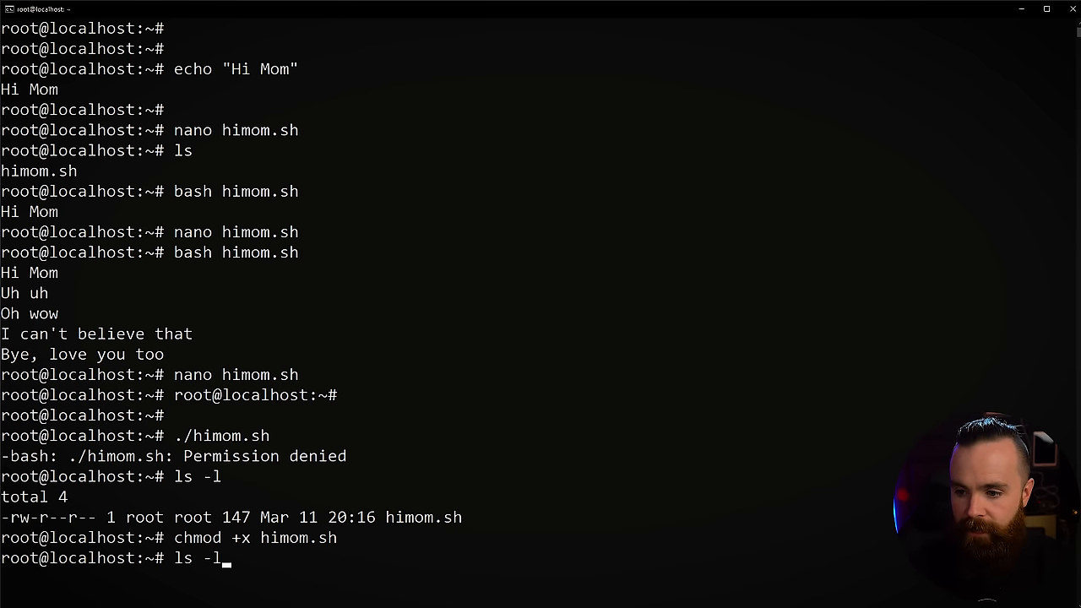
{"action": "key", "text": "Return"}
{"action": "type", "text": "."}
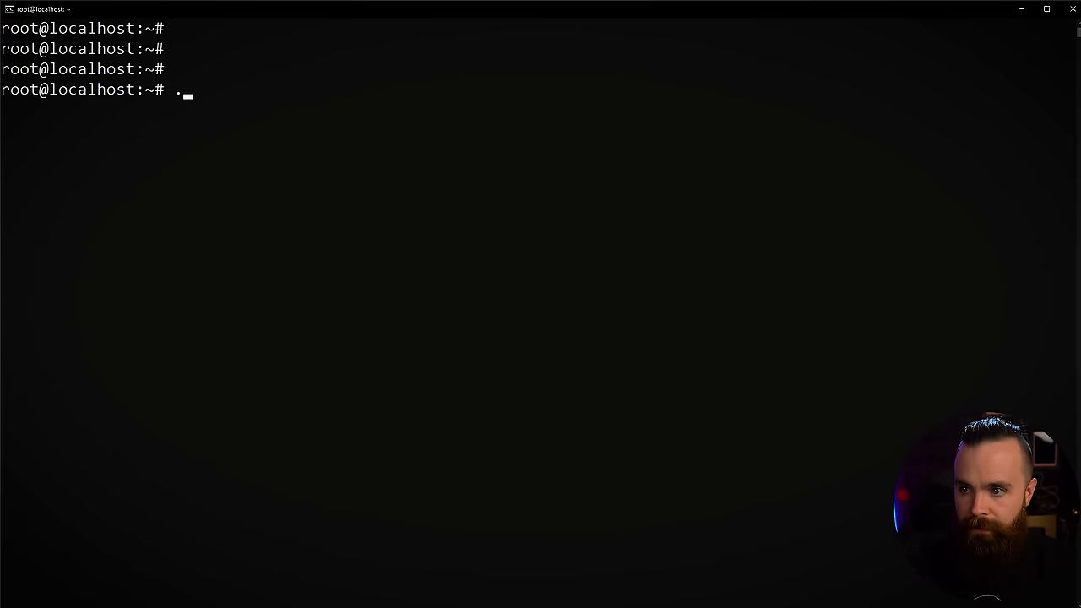
{"action": "type", "text": "/himom"}
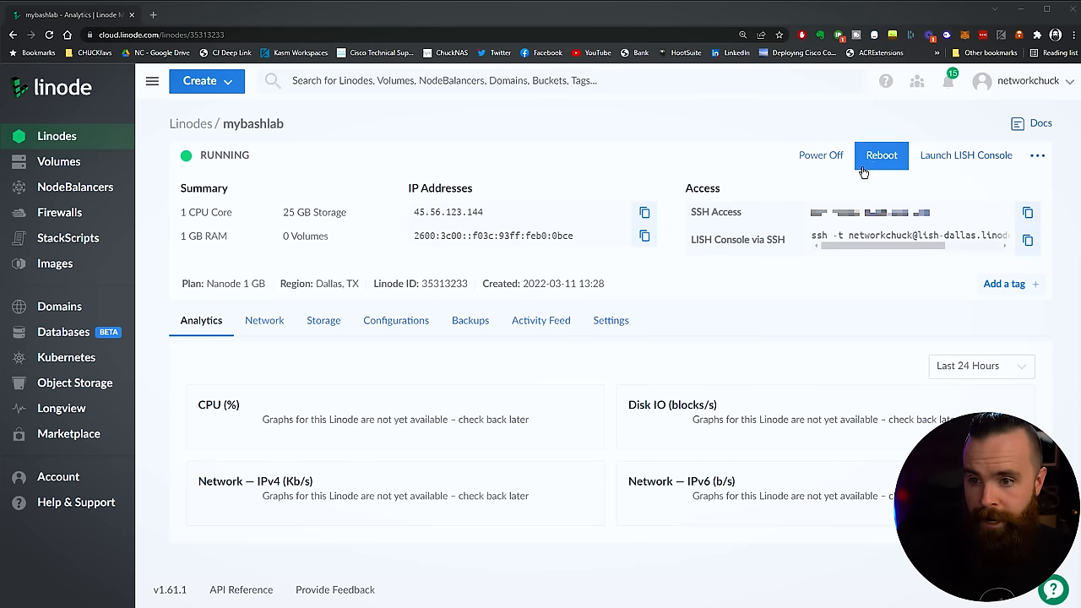
{"action": "mouse_move", "coordinate": [612, 159]}
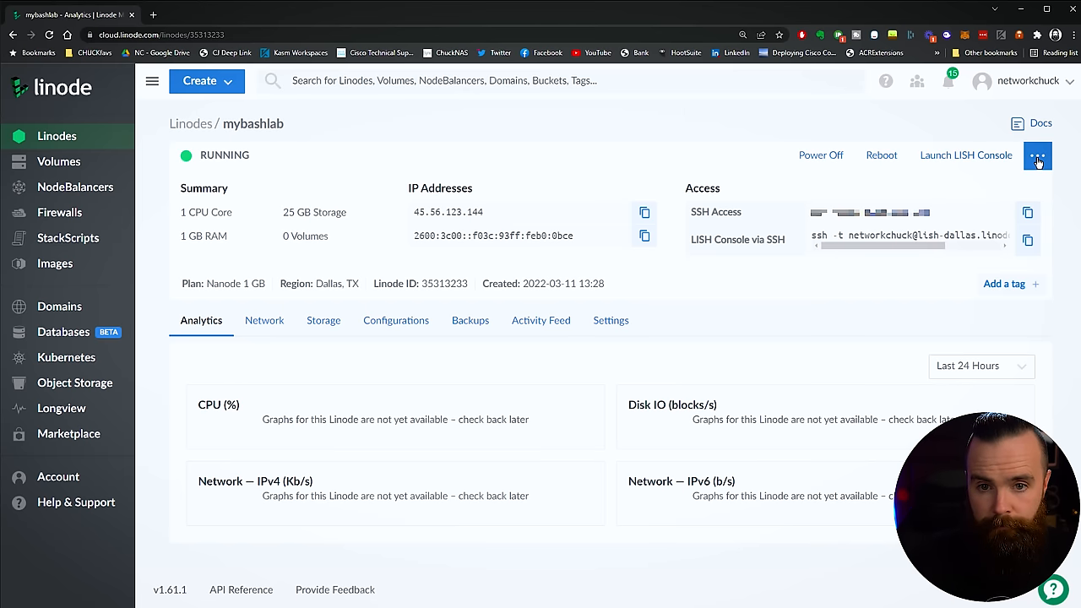
Delete the mybashlab Linode and confirm its permanent deletion.
{"action": "left_click", "coordinate": [1037, 155]}
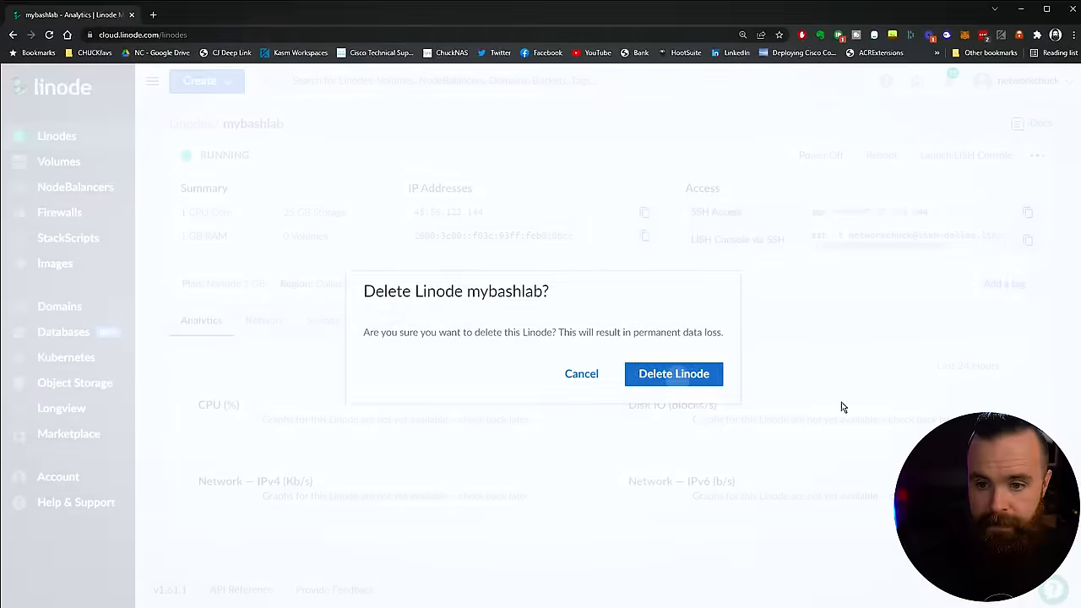
{"action": "left_click", "coordinate": [674, 373]}
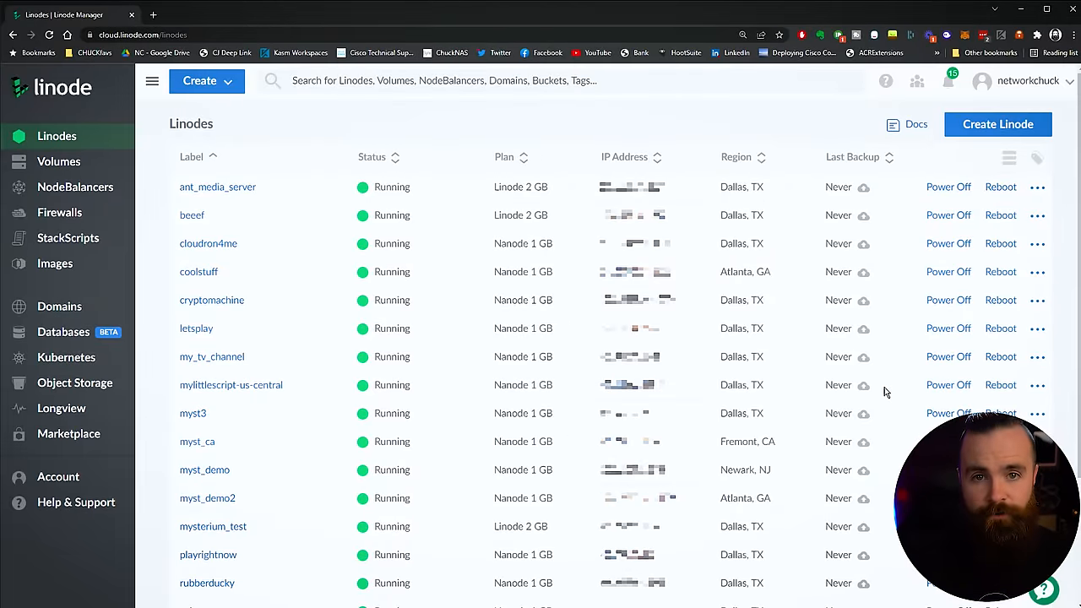